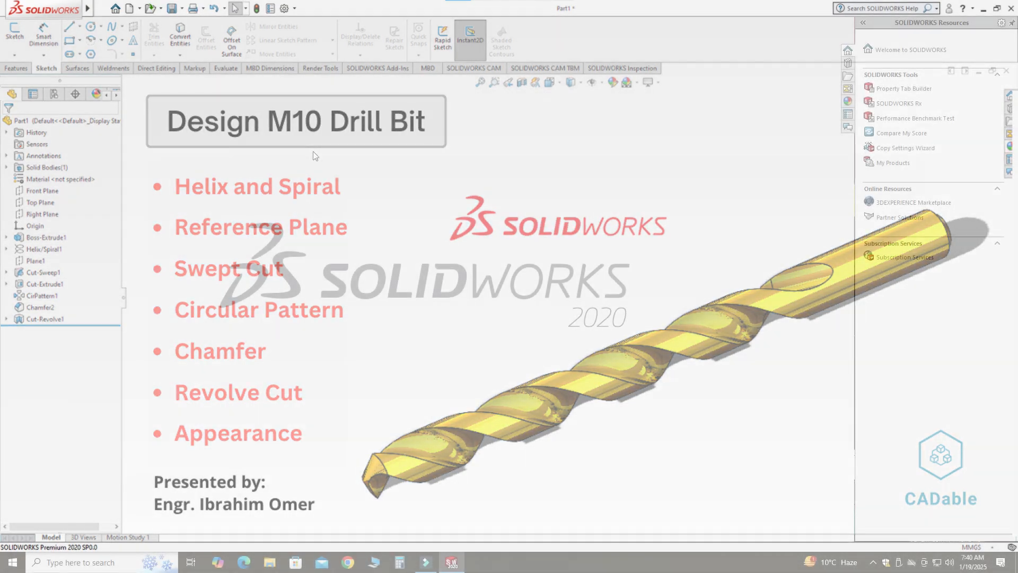
- Bring up the New SOLIDWORKS Document dialog from the toolbar's New menu
left_click(143, 8)
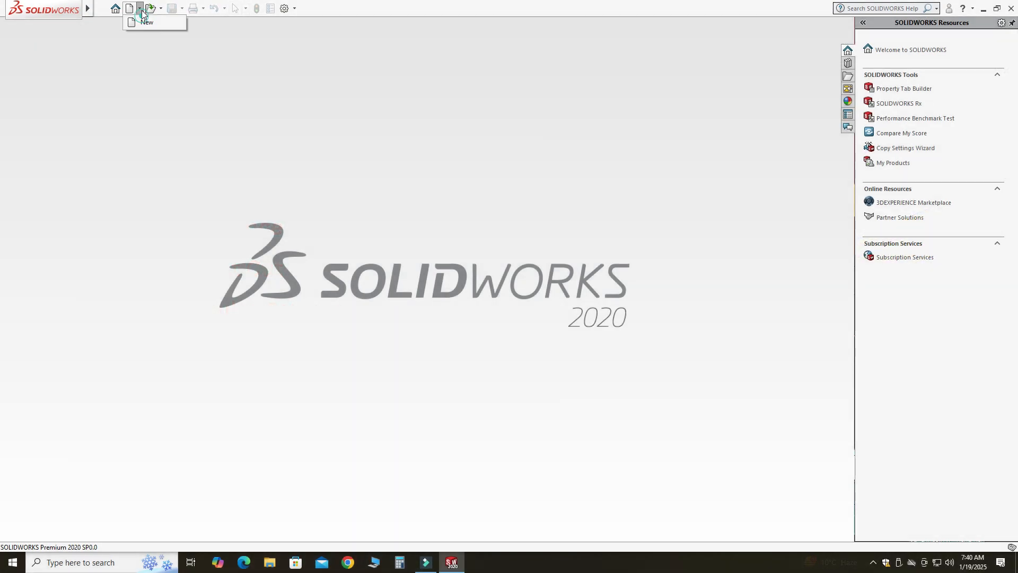
left_click(145, 23)
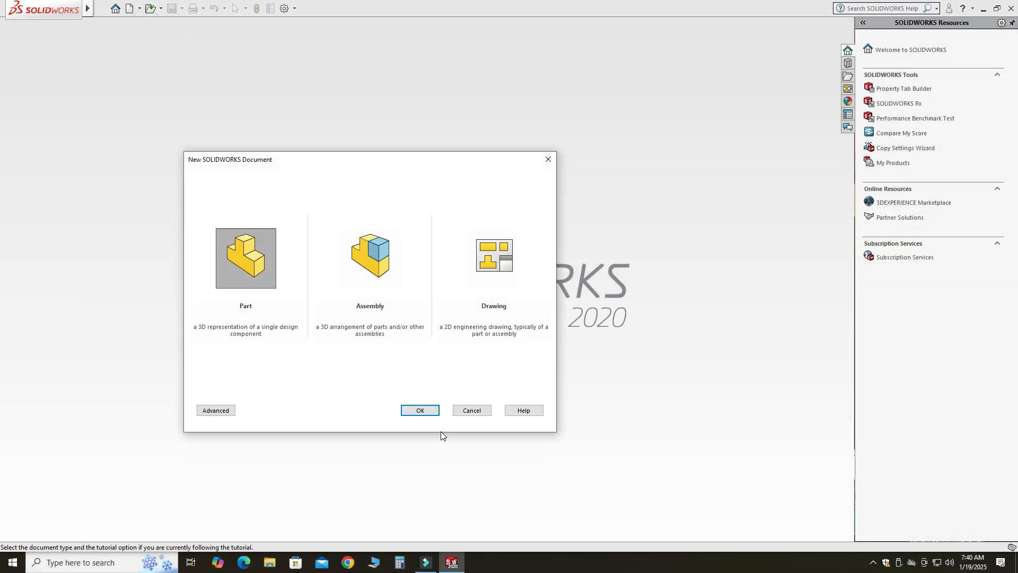
- Start a Part, sketch a dimensioned circle on the Top Plane and preview a 140 mm blind extrusion
left_click(419, 409)
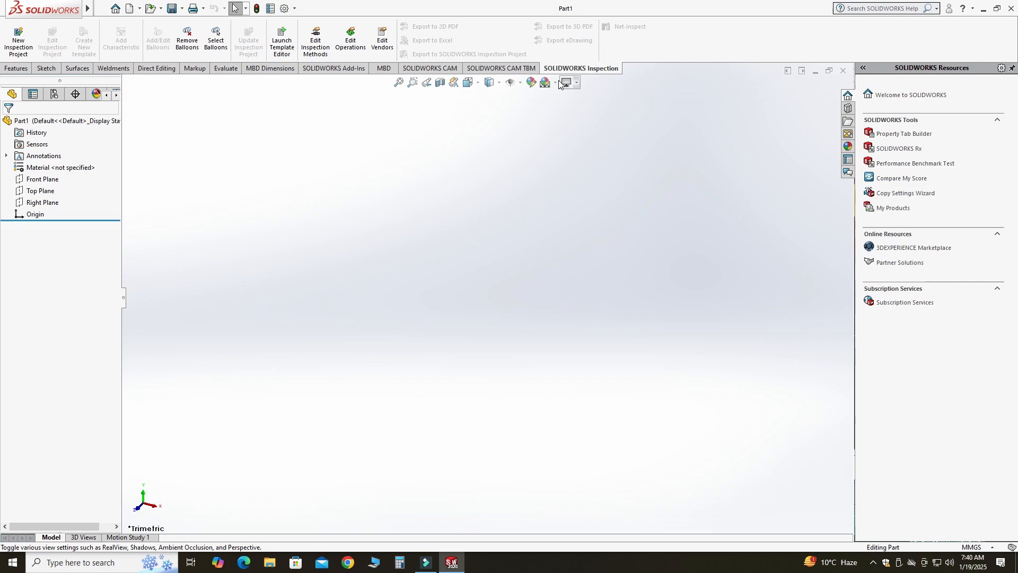
left_click(554, 82)
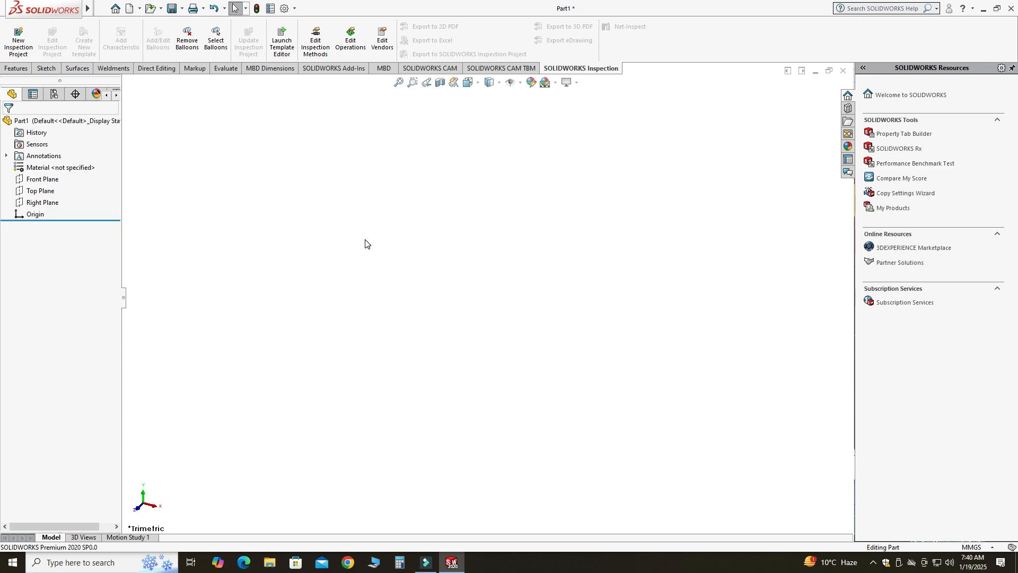
left_click(42, 190)
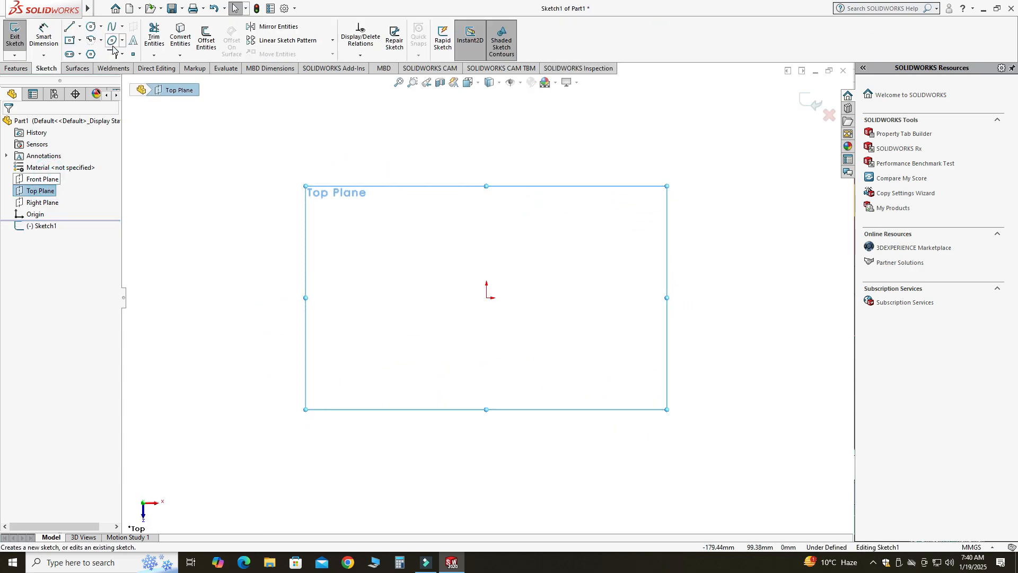
left_click(110, 41)
type("1")
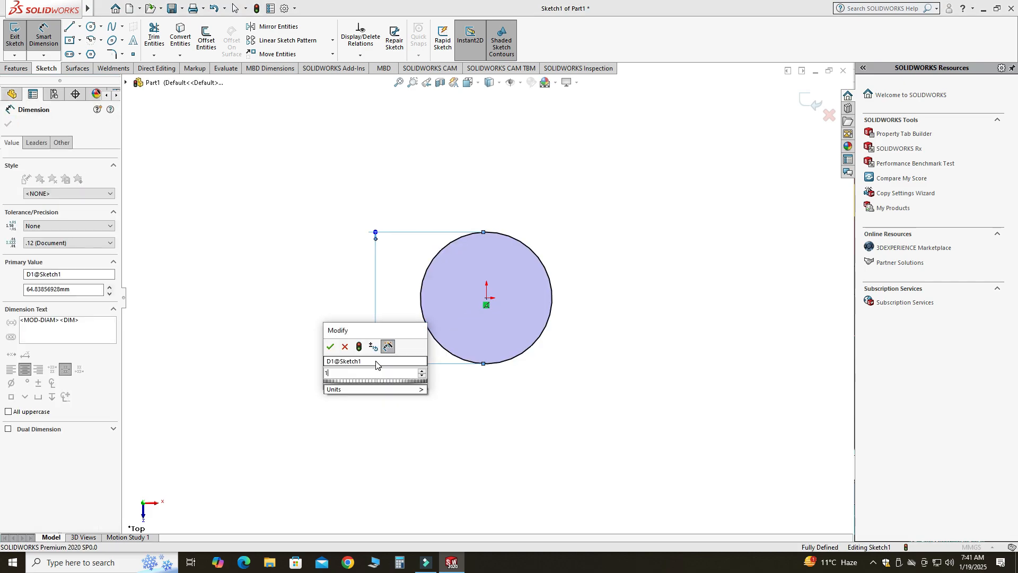
left_click(330, 345)
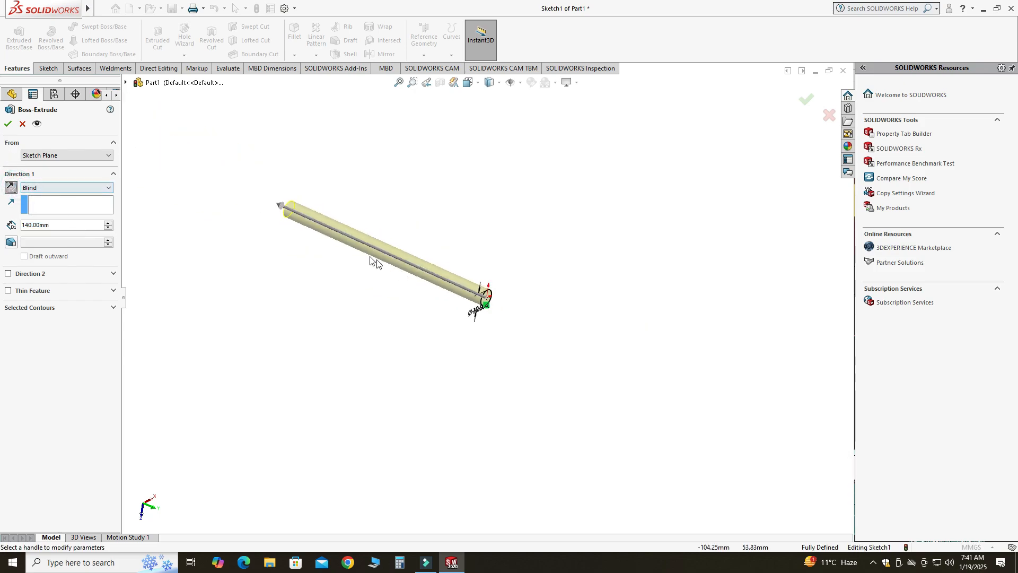
- Accept the 140 mm rod and begin a reversed helix on its end face
left_click(7, 124)
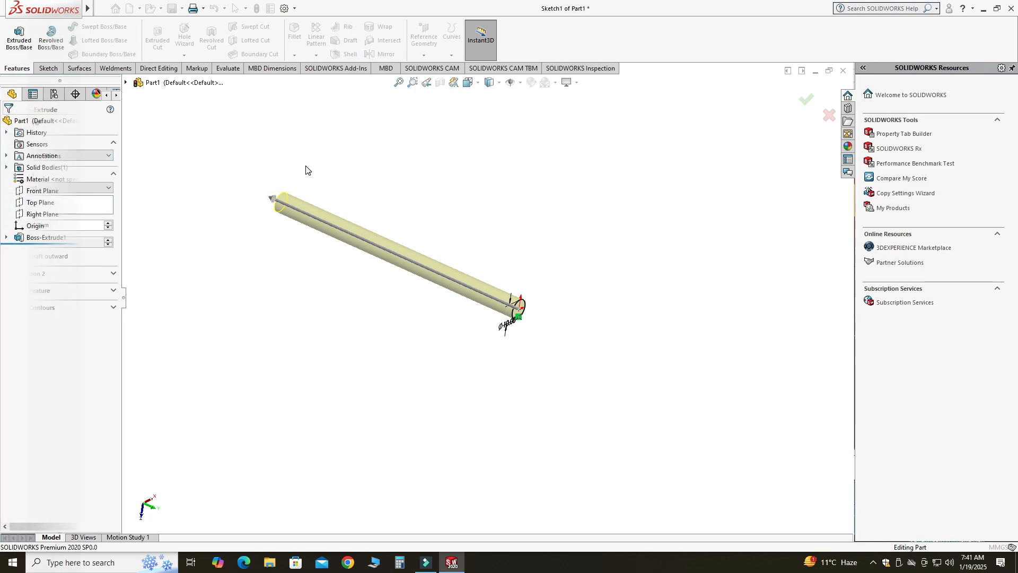
left_click(451, 37)
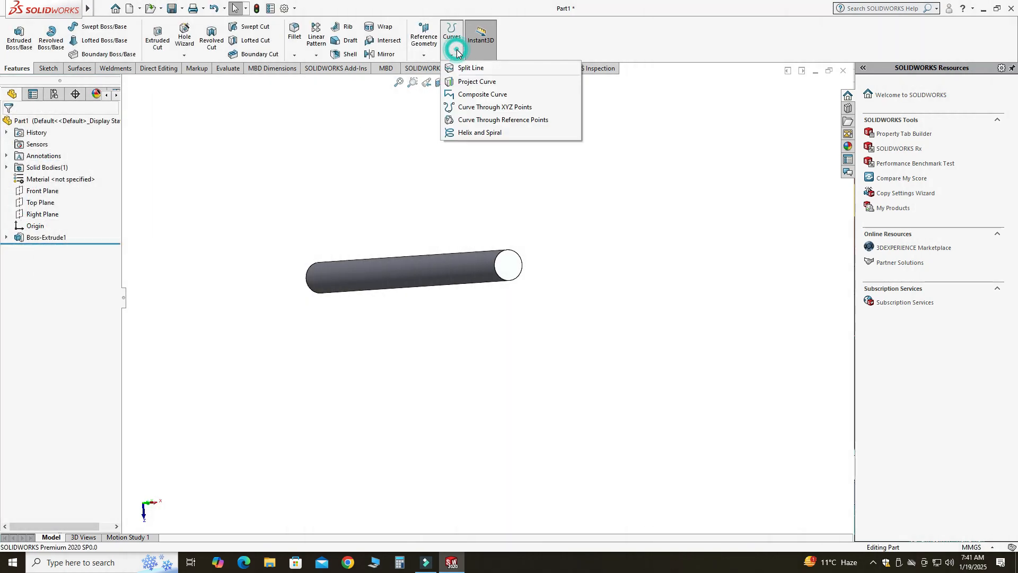
mouse_move(480, 132)
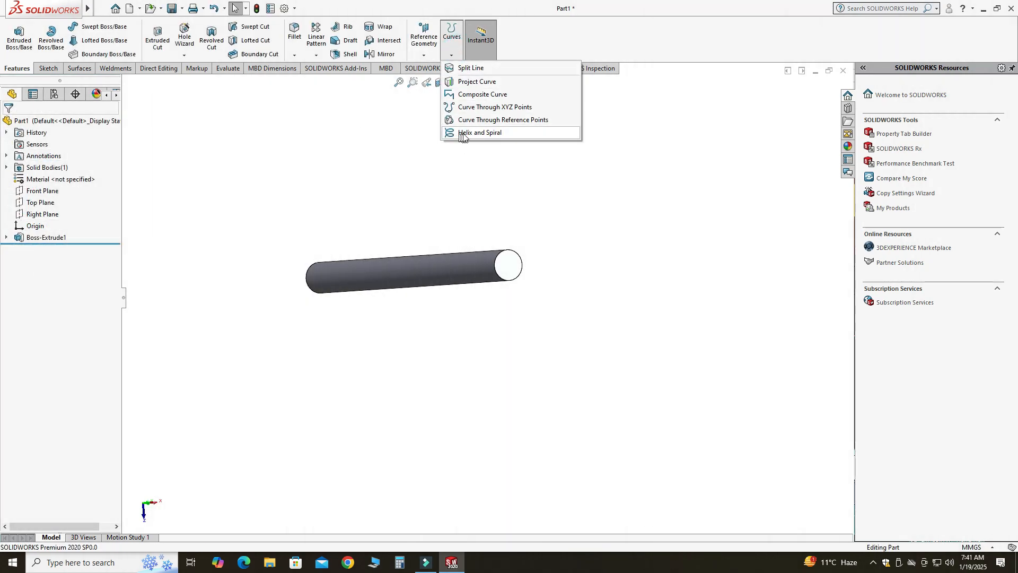
left_click(479, 133)
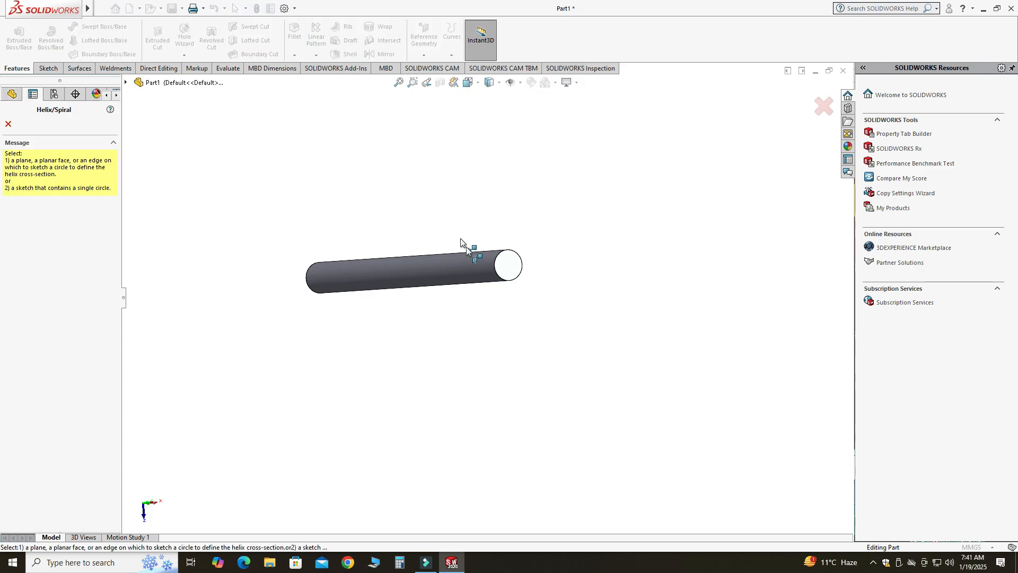
left_click(507, 265)
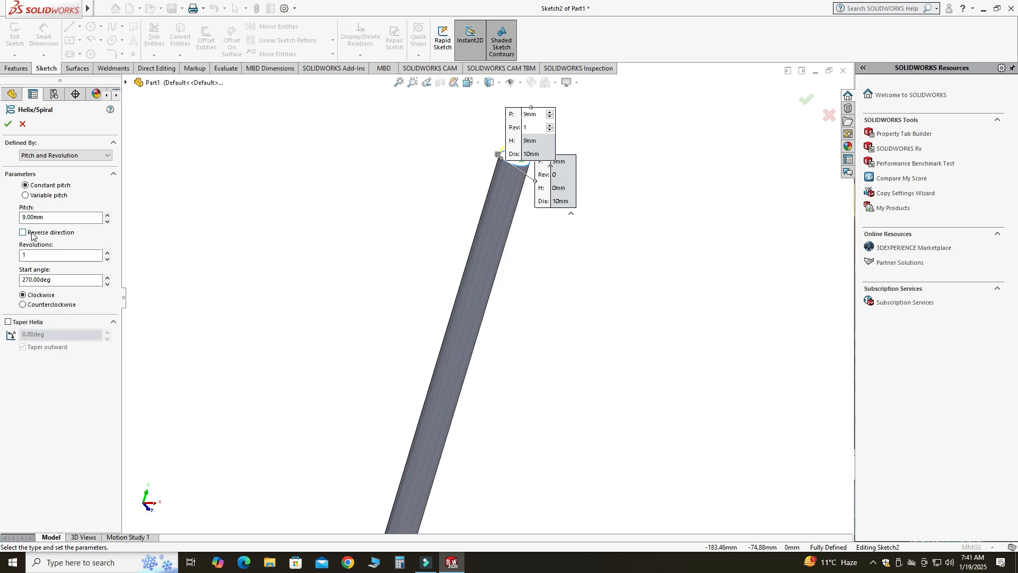
left_click(23, 232)
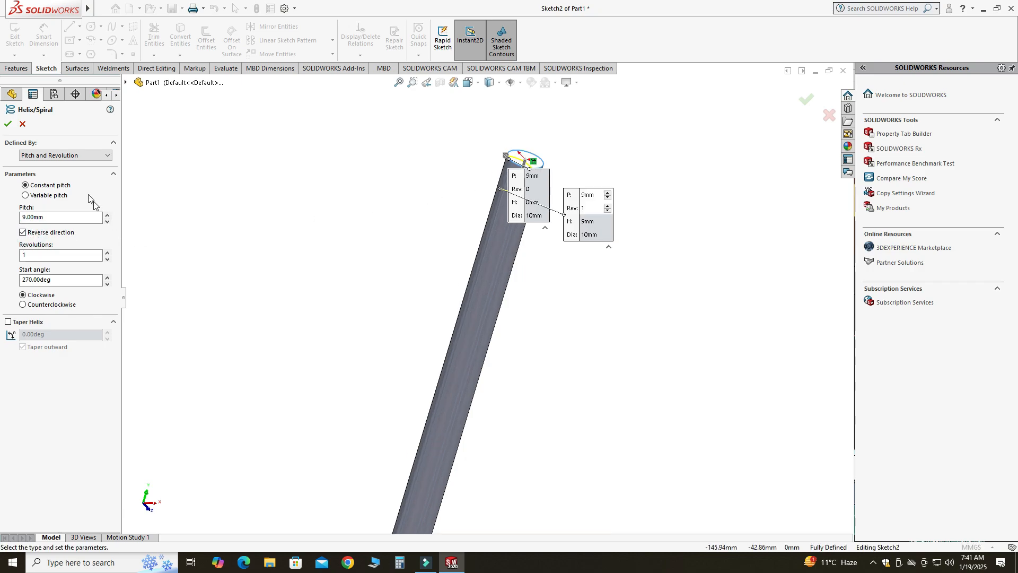
- Define the helix by Height and Pitch: 100 mm height, 46 mm pitch, 0° start angle
left_click(65, 155)
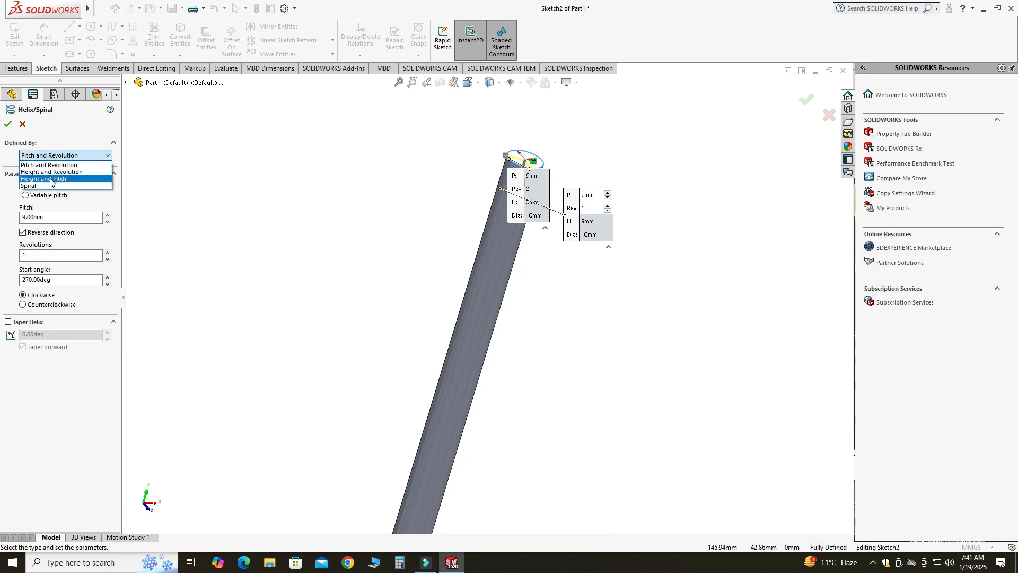
mouse_move(52, 172)
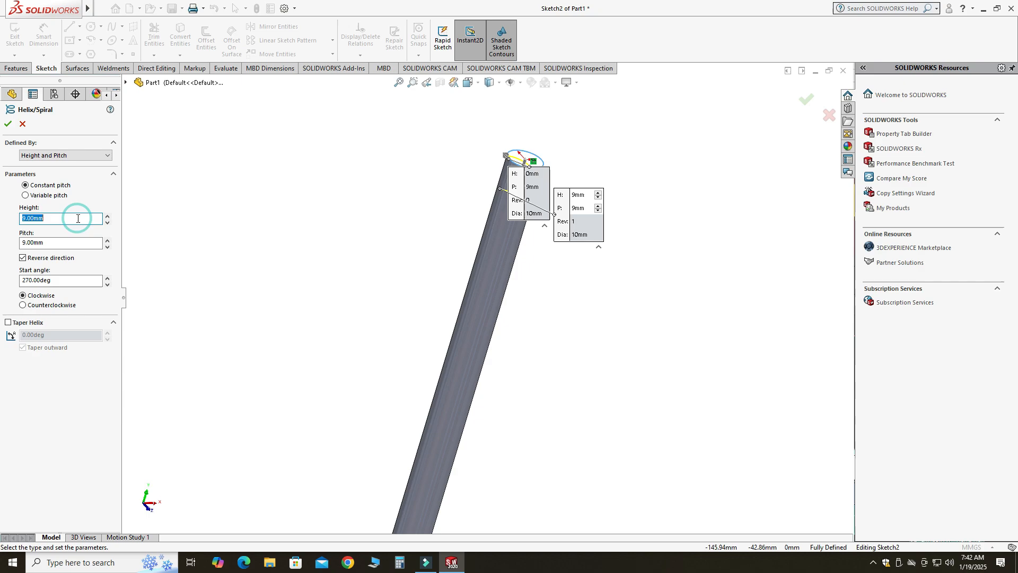
type("100")
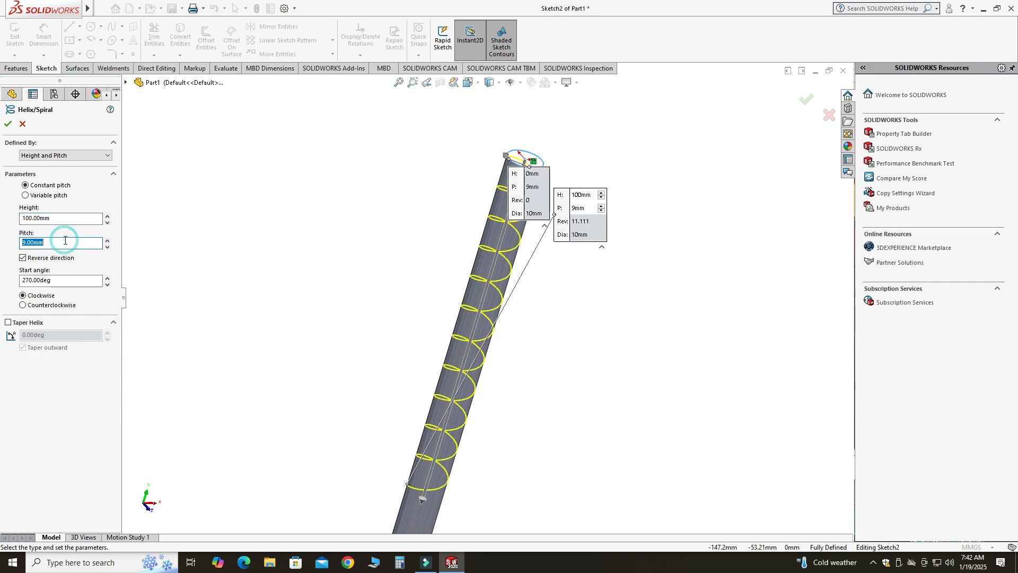
type("46")
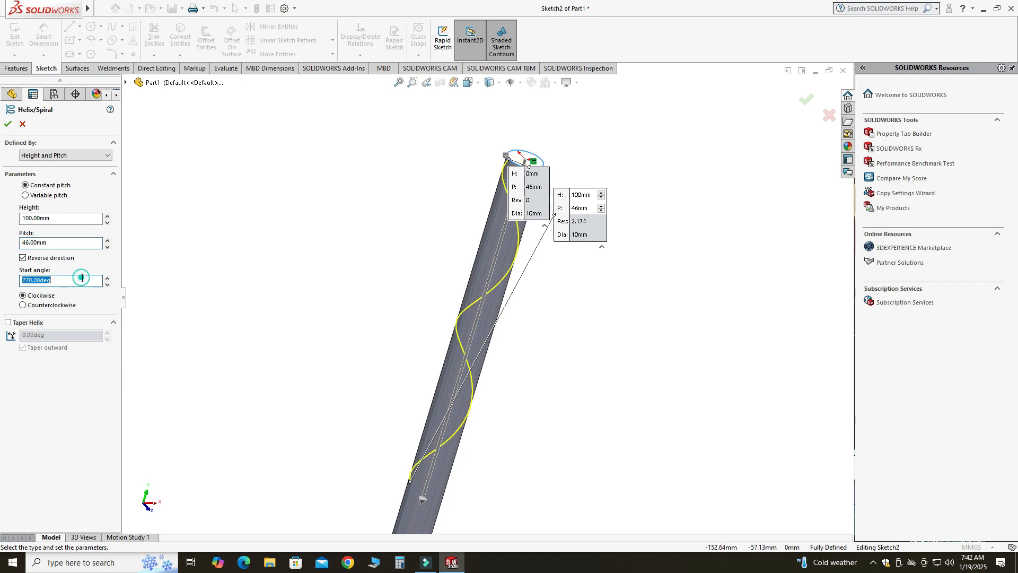
type("0.00deg")
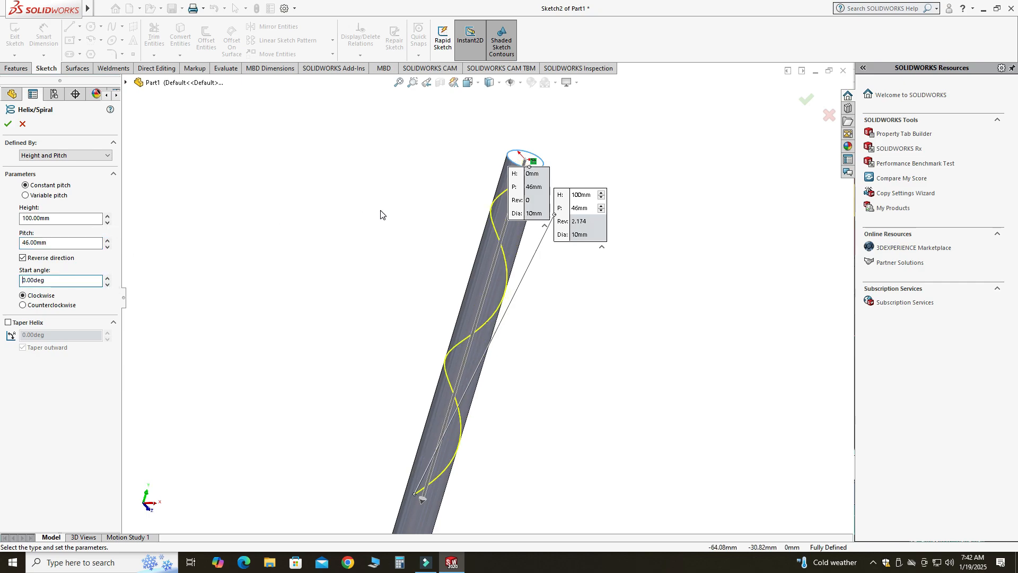
left_click(7, 124)
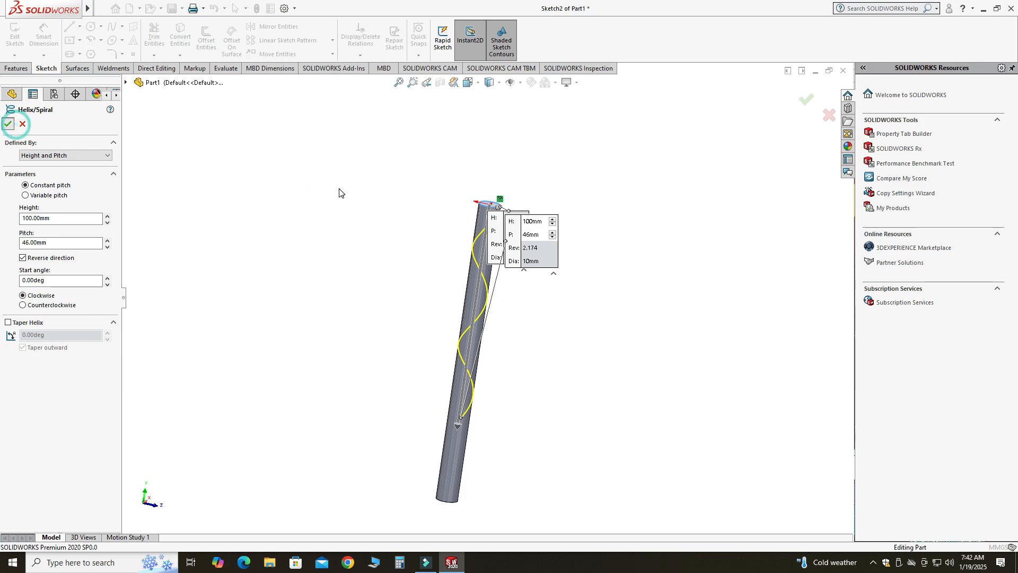
- Accept the helix and create Plane1 perpendicular to the helix at its endpoint
left_click(8, 124)
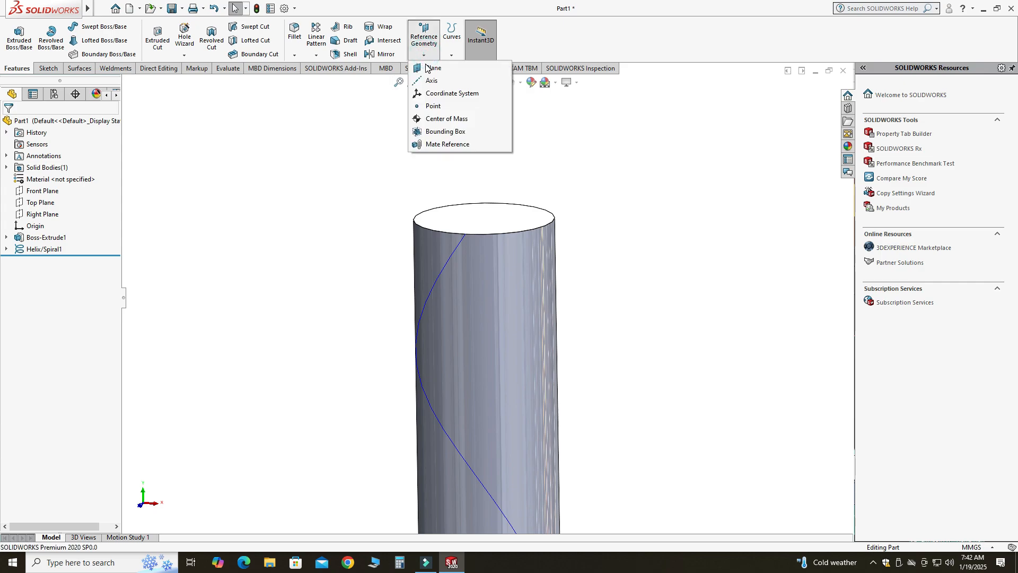
left_click(433, 68)
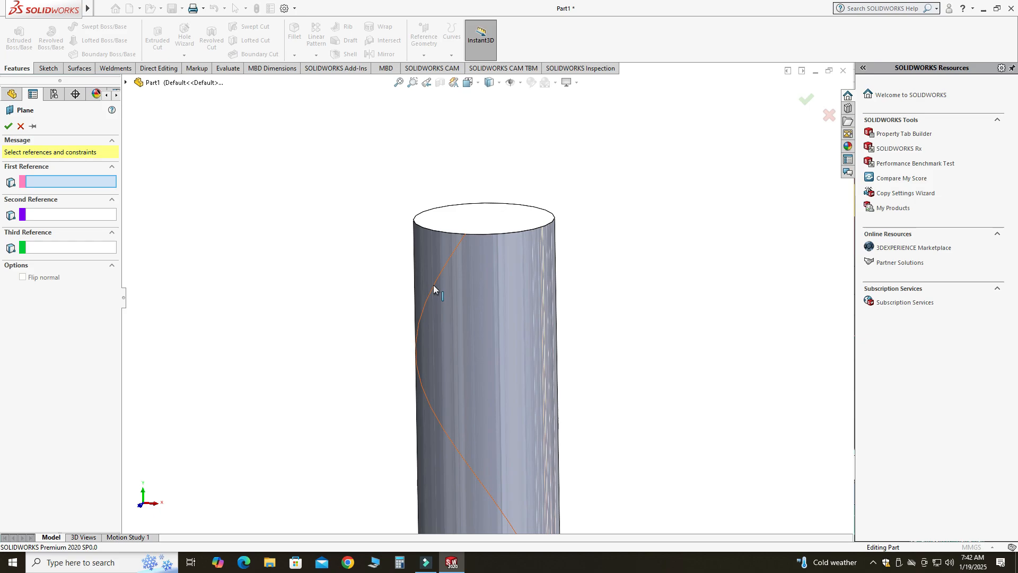
left_click(465, 235)
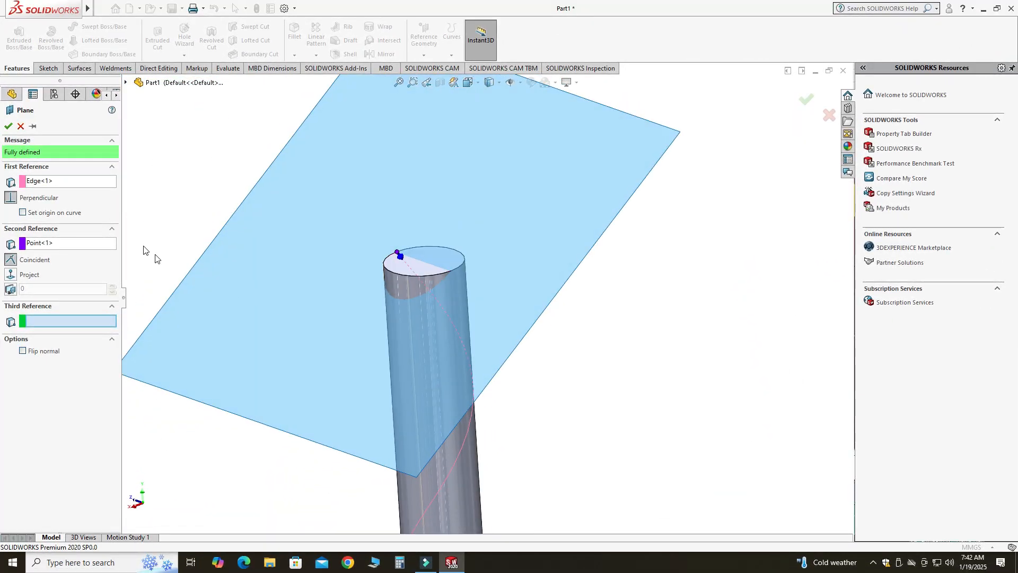
left_click(8, 126)
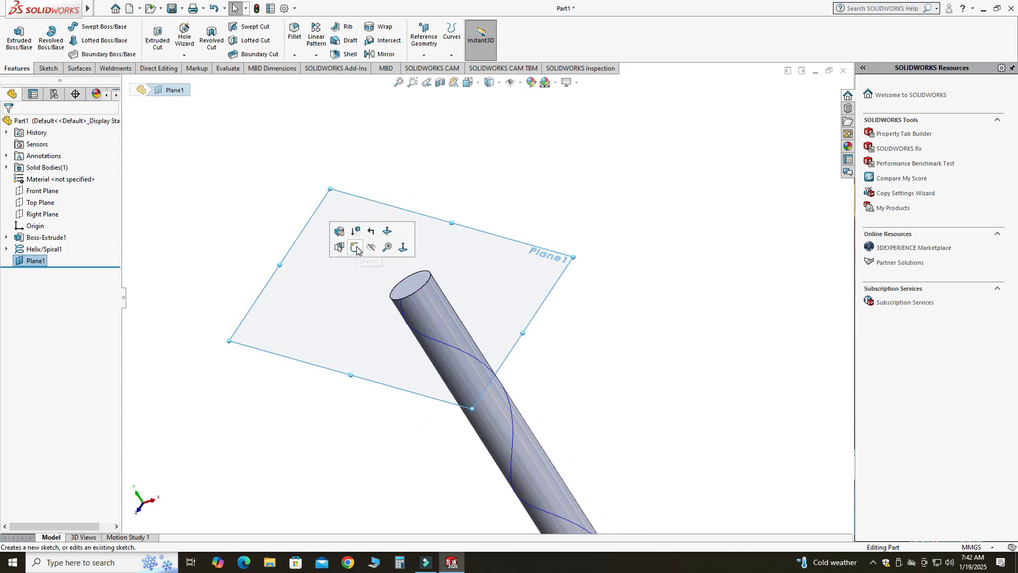
- Sketch a fully defined dimensioned circle on Plane1 at the helix start as the flute profile
left_click(356, 247)
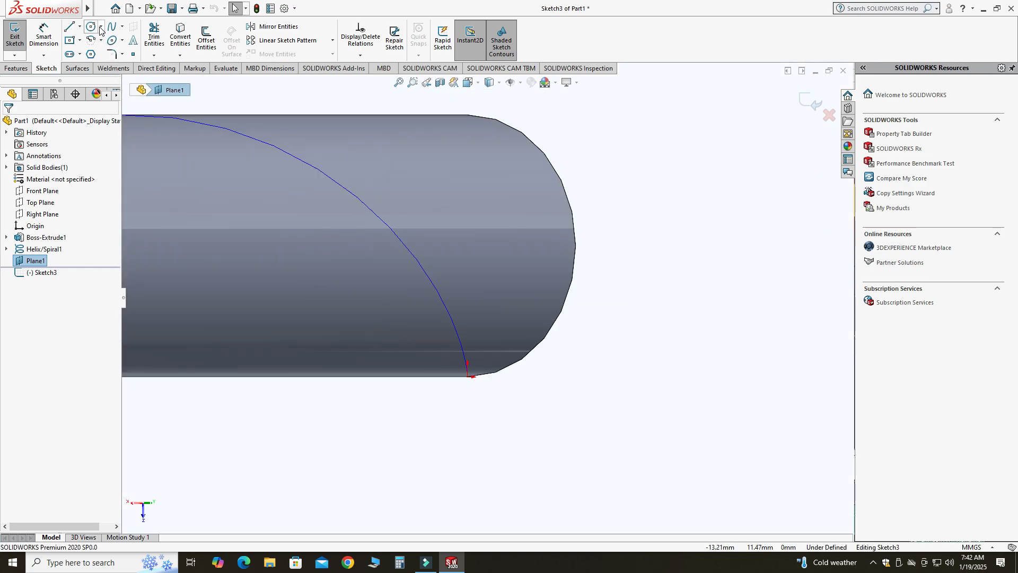
left_click(90, 25)
type("8")
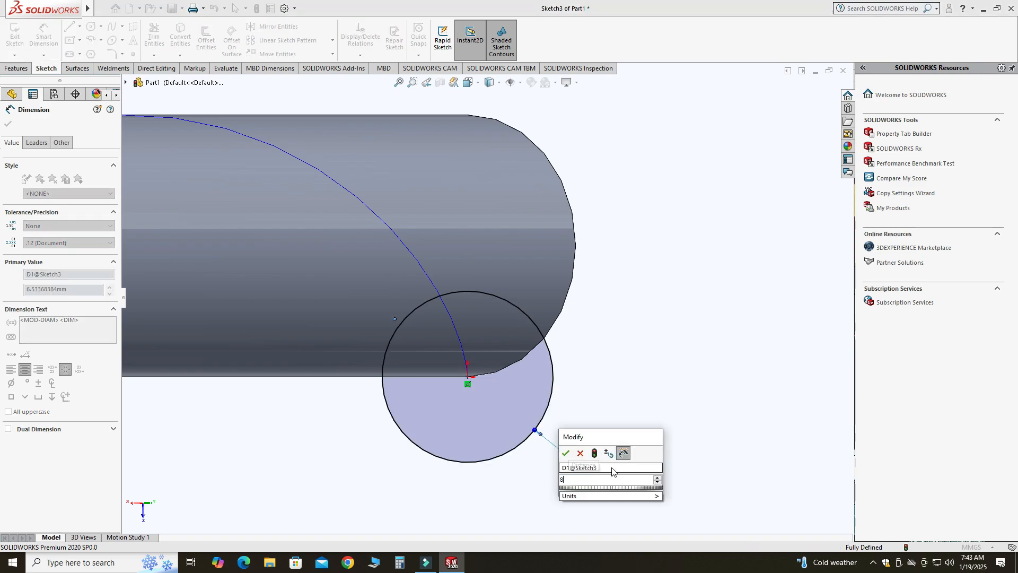
left_click(565, 453)
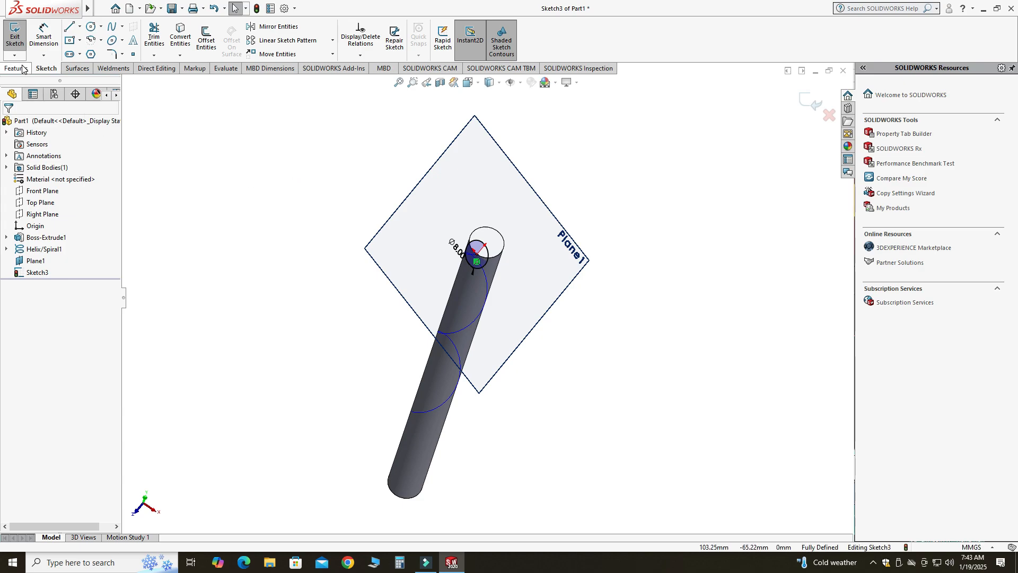
left_click(16, 67)
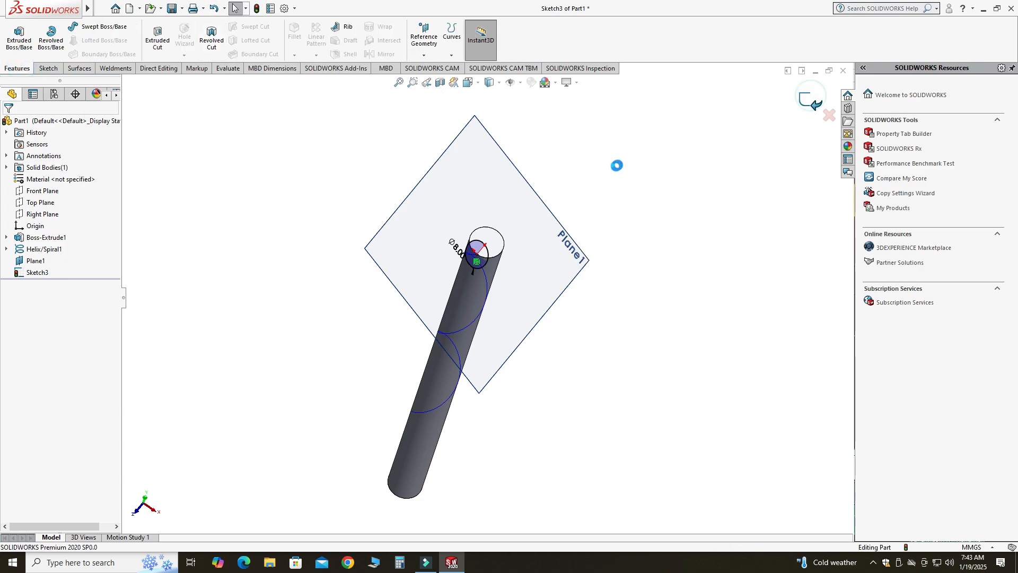
- Sweep-cut the circle profile along Helix/Spiral1 to carve the helical flute (Cut-Sweep1)
left_click(829, 115)
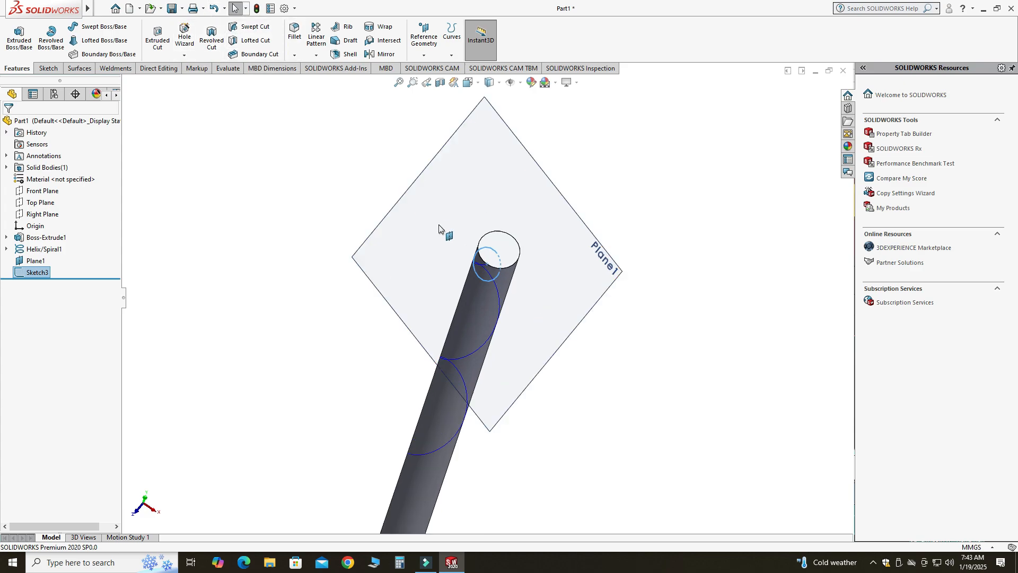
left_click(254, 26)
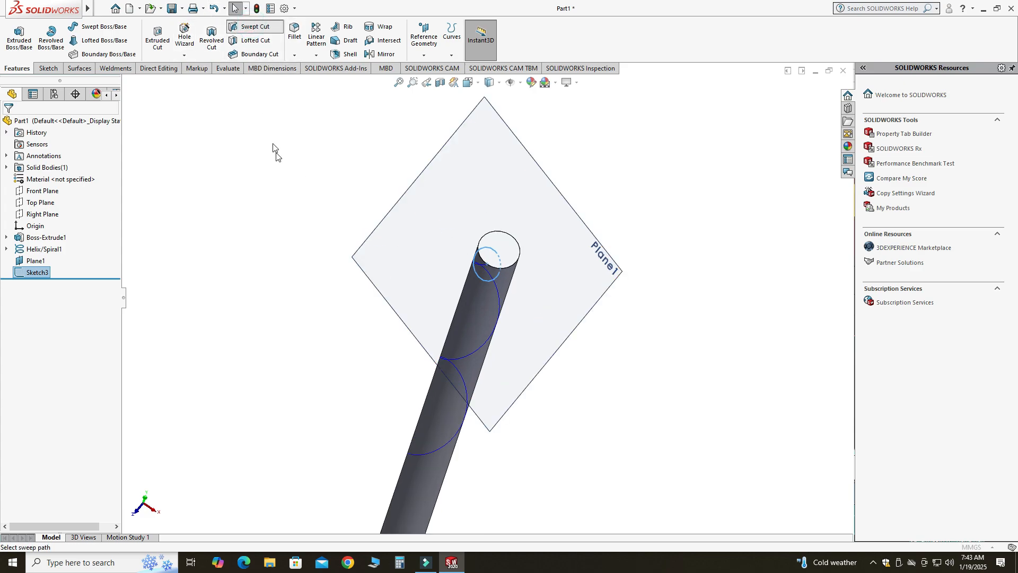
left_click(254, 26)
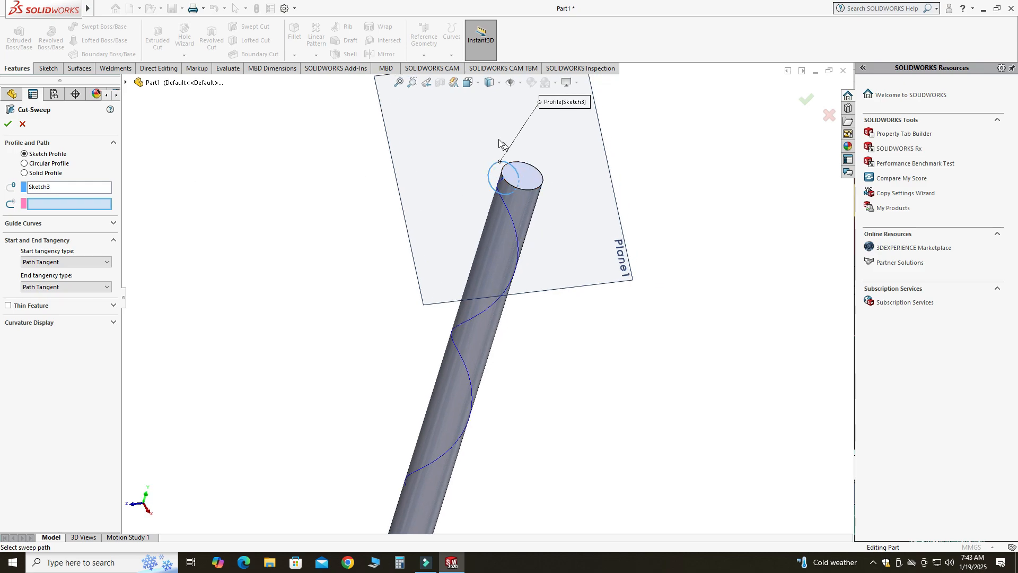
mouse_move(492, 314)
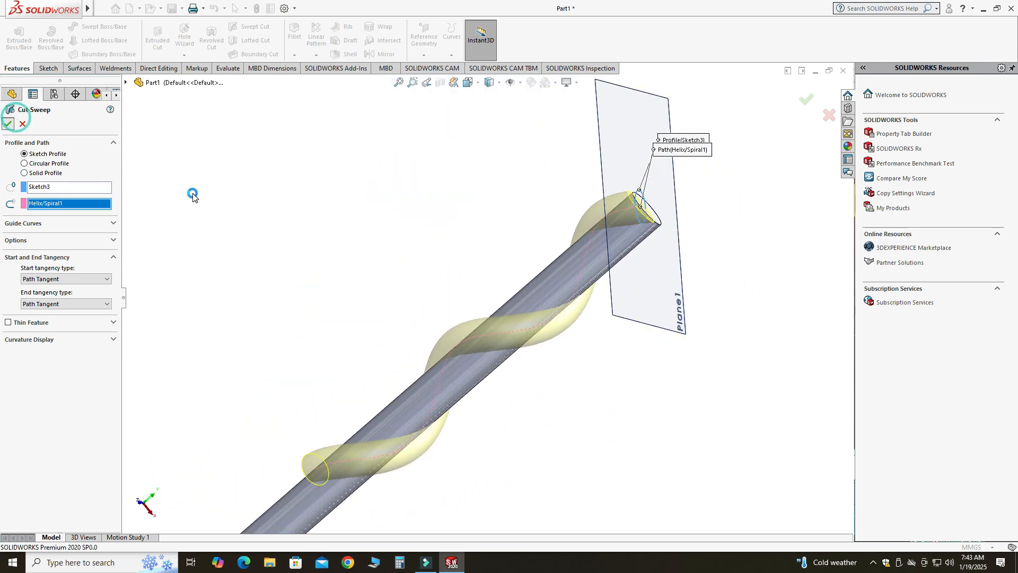
left_click(7, 123)
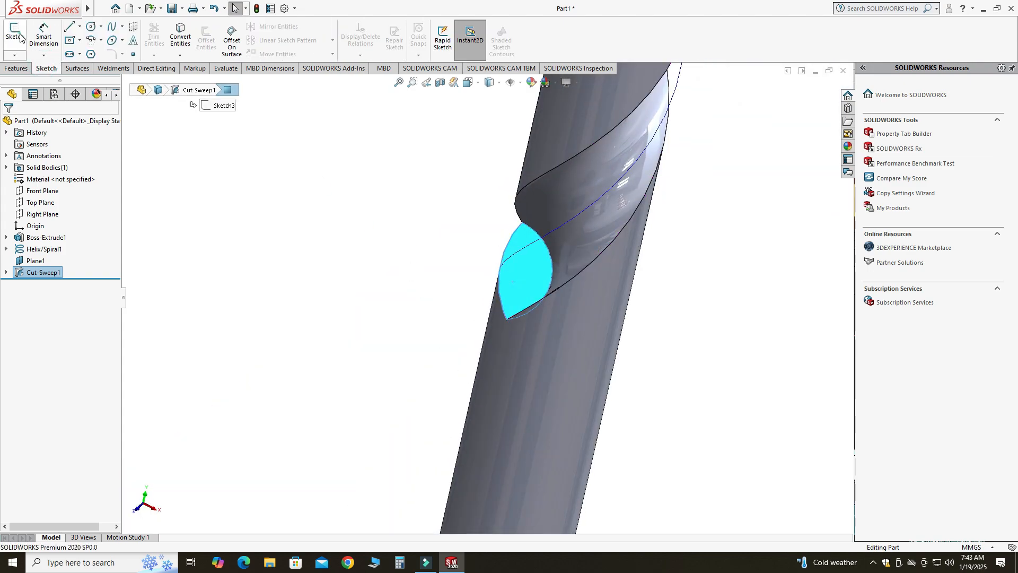
- Sketch a circle on the flute's end face and extrude-cut it as Cut-Extrude1
left_click(13, 34)
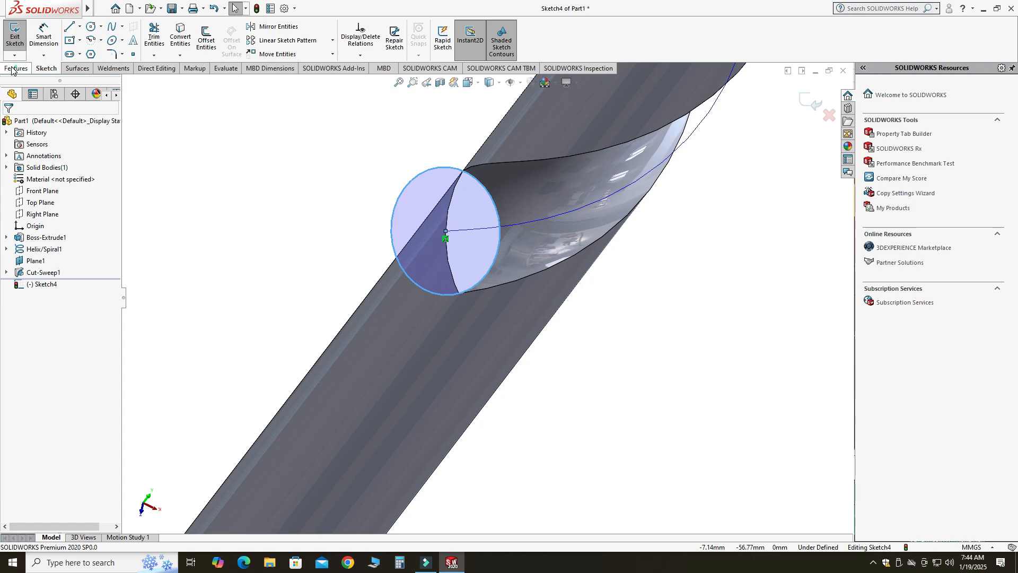
left_click(16, 68)
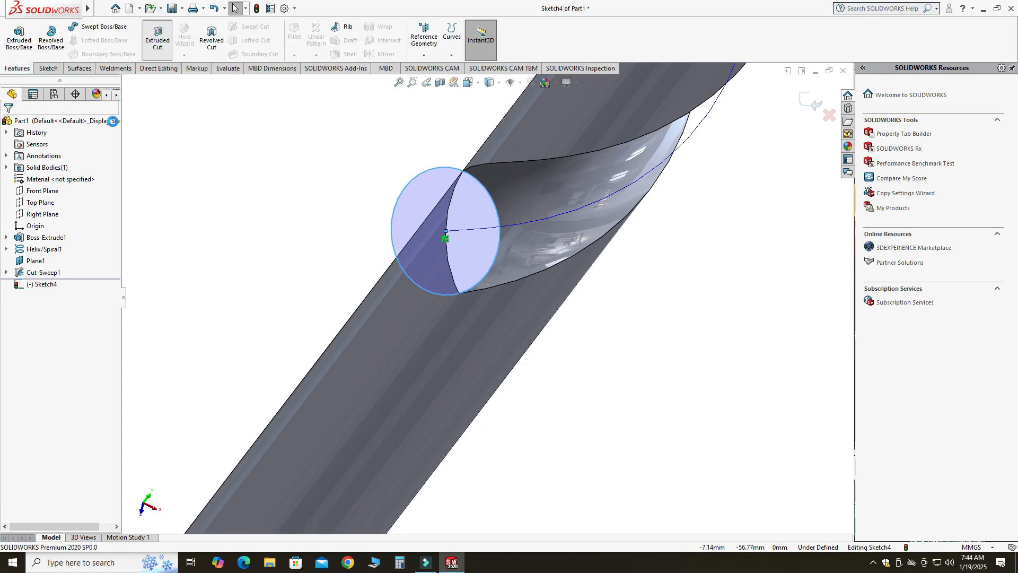
left_click(157, 37)
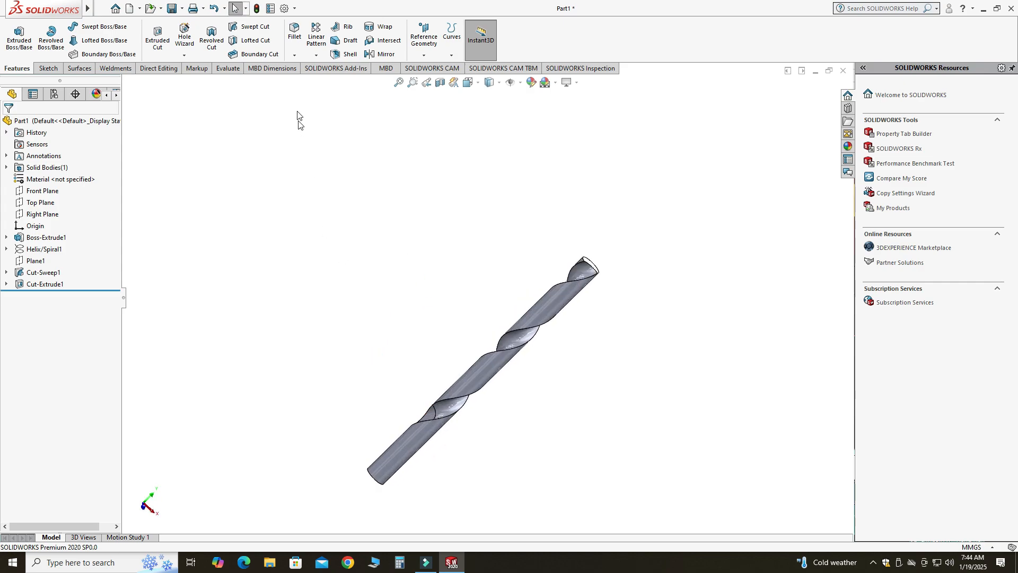
mouse_move(392, 319)
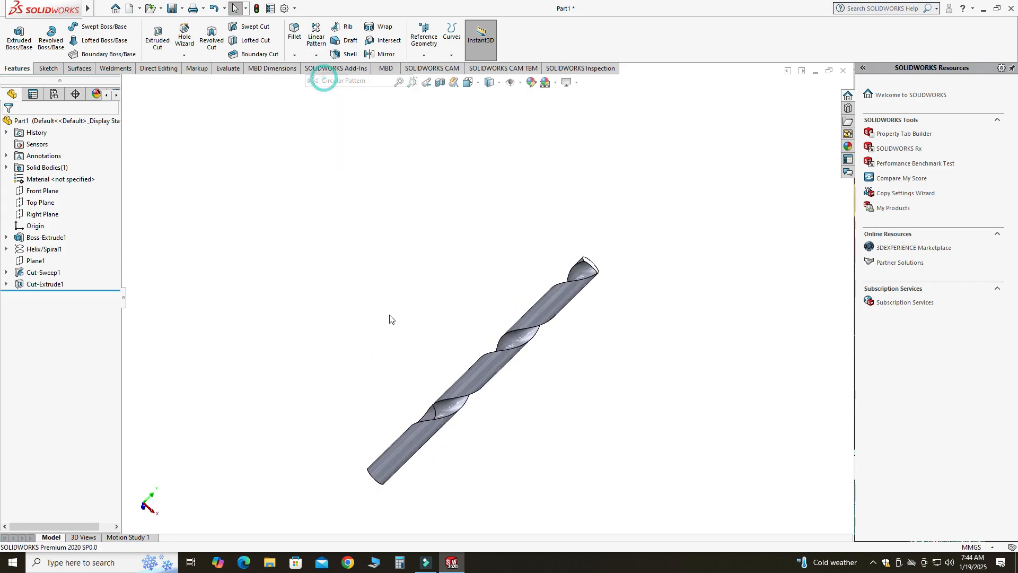
- Circular-pattern Cut-Sweep1 and Cut-Extrude1 about the rod's end edge, 360° with 2 instances
left_click(318, 79)
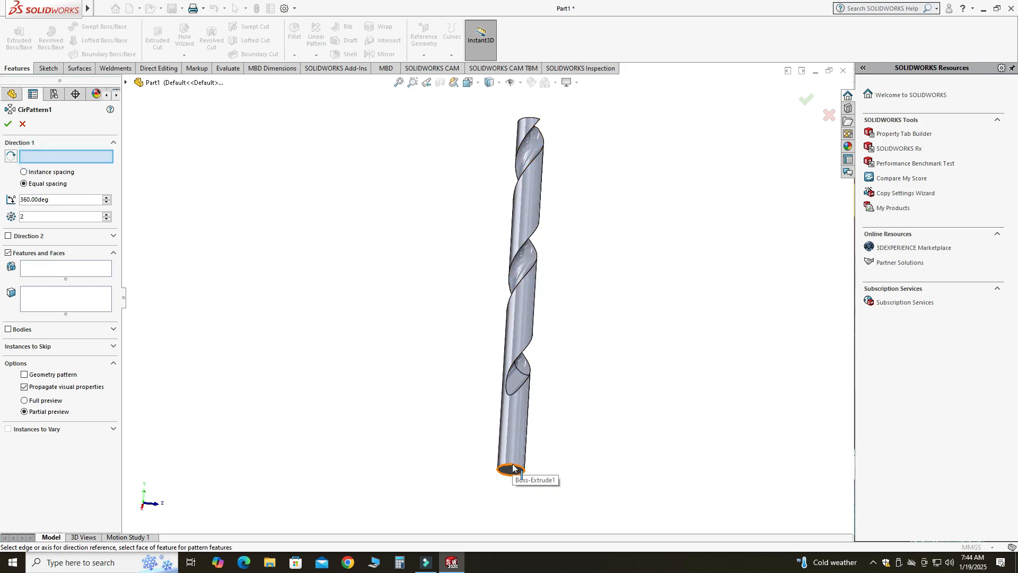
left_click(511, 468)
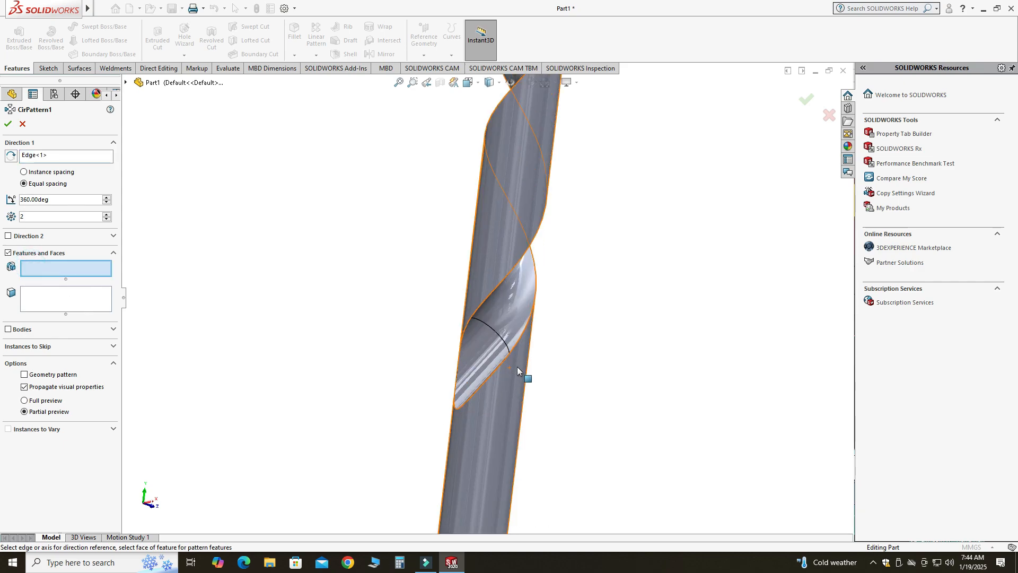
left_click(492, 338)
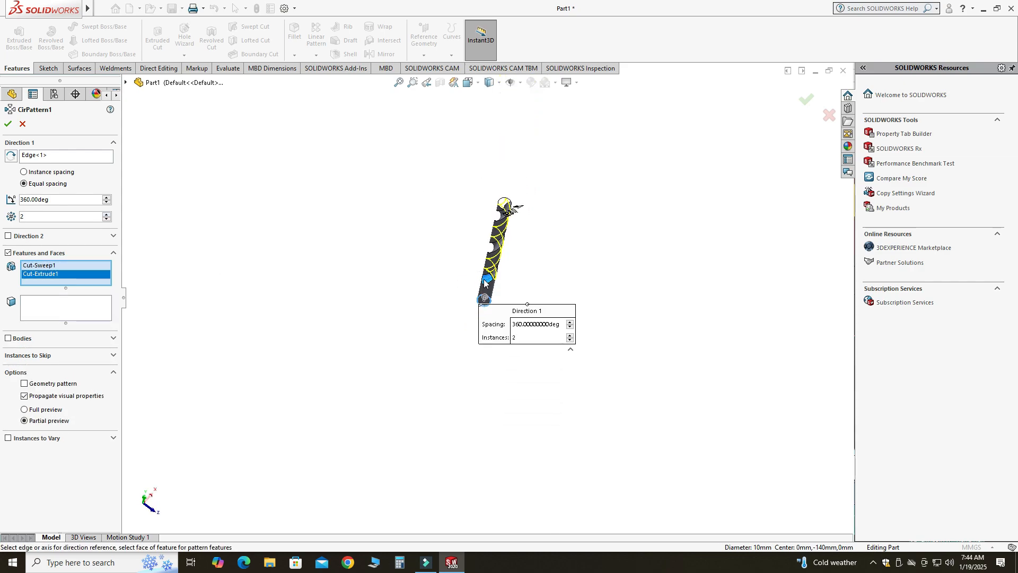
scroll("up", 3)
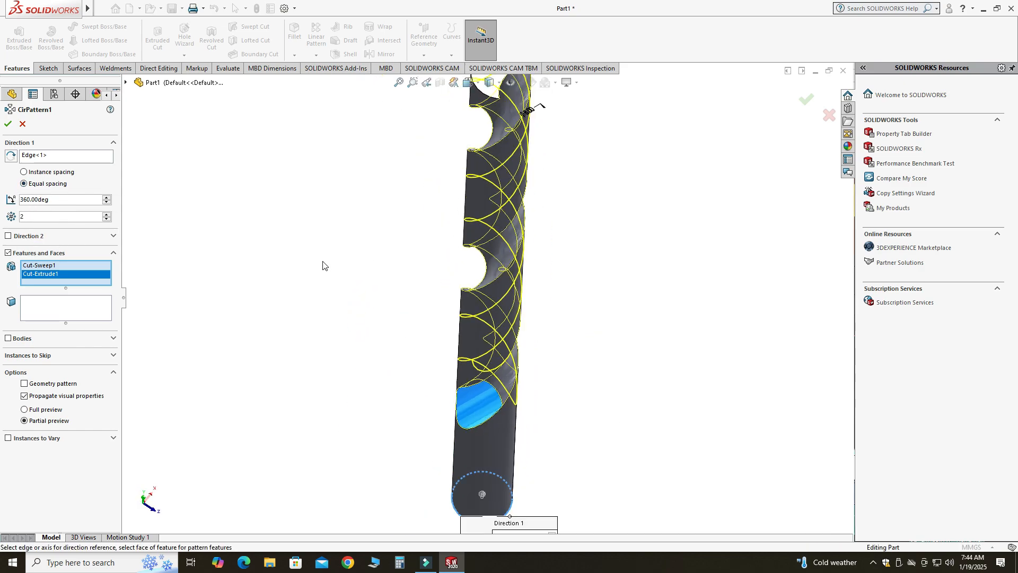
left_click(805, 100)
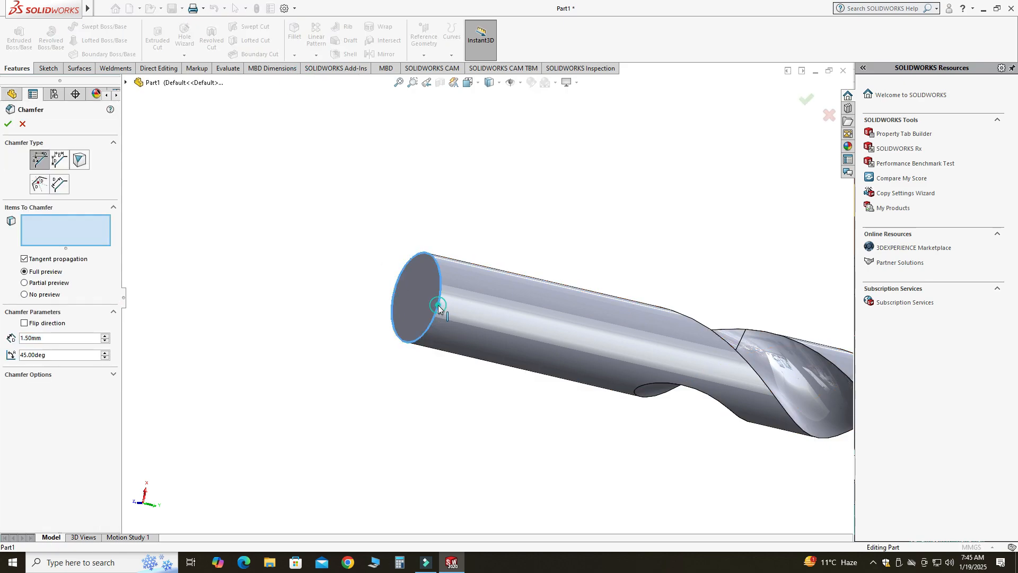
- Apply a 1.5 mm × 45° chamfer to the shank's circular end edge
left_click(422, 308)
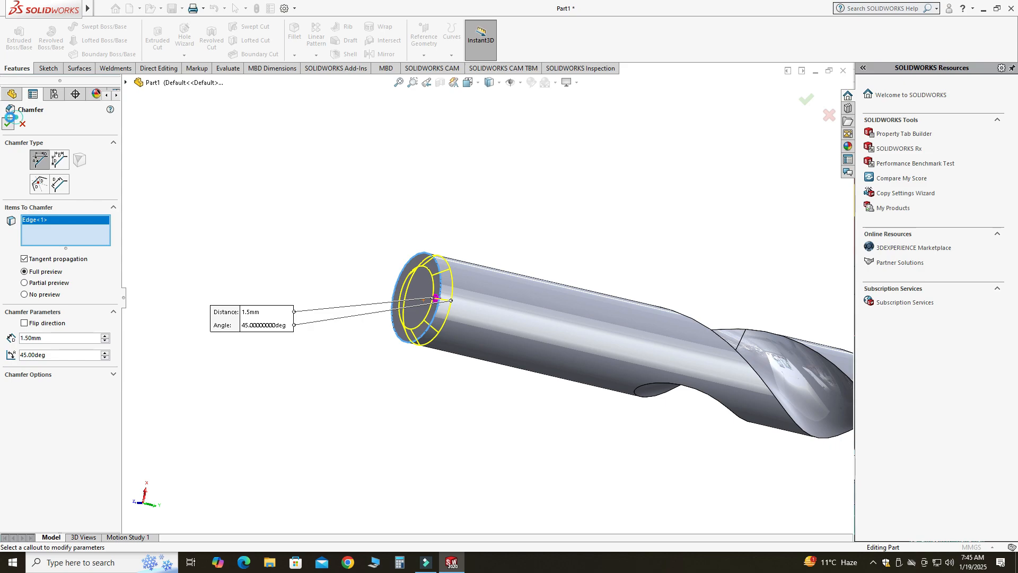
left_click(805, 100)
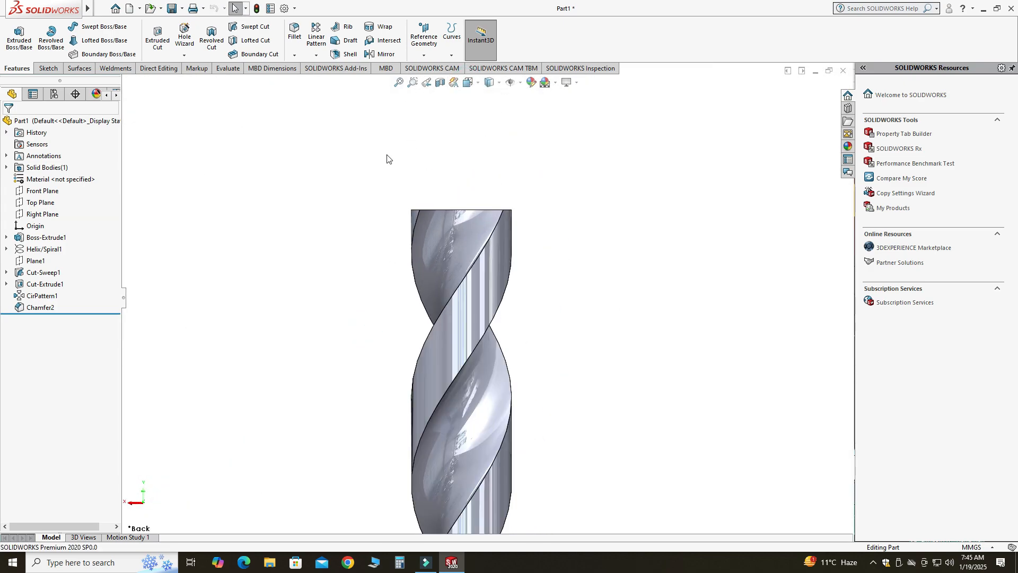
- Sketch the tip profile on the Front Plane with a construction line angled at 30°
left_click(42, 190)
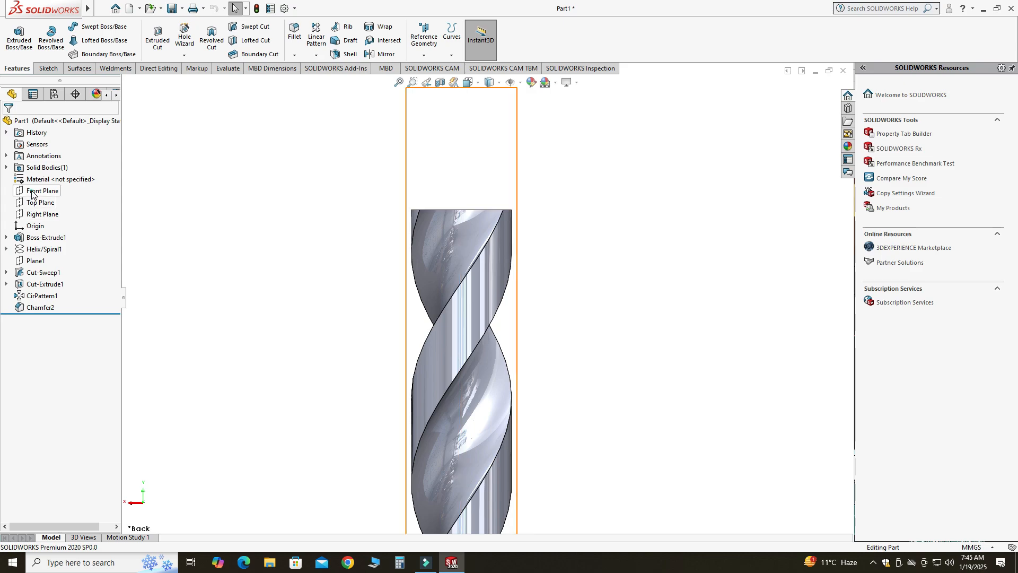
left_click(42, 190)
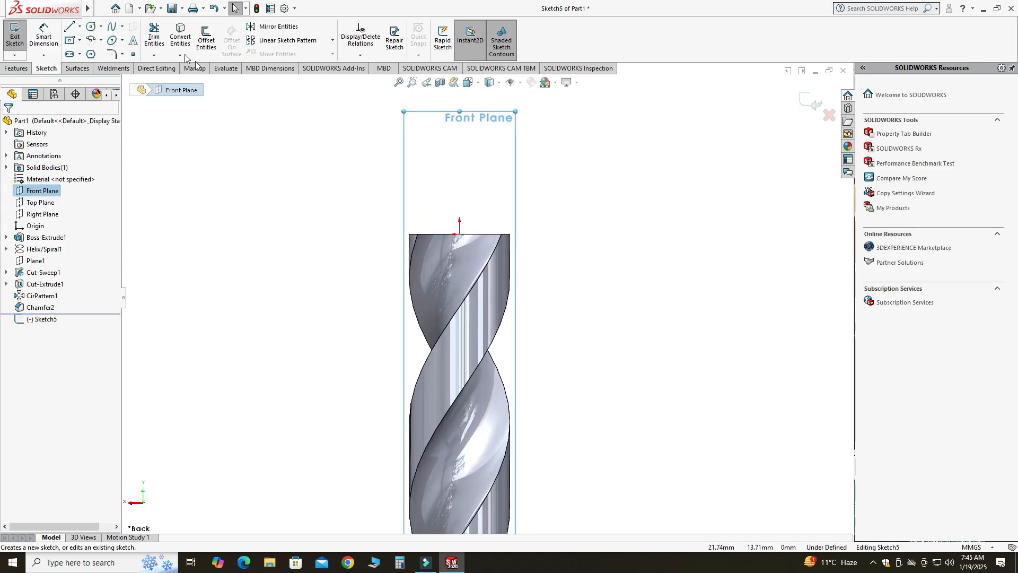
left_click(68, 26)
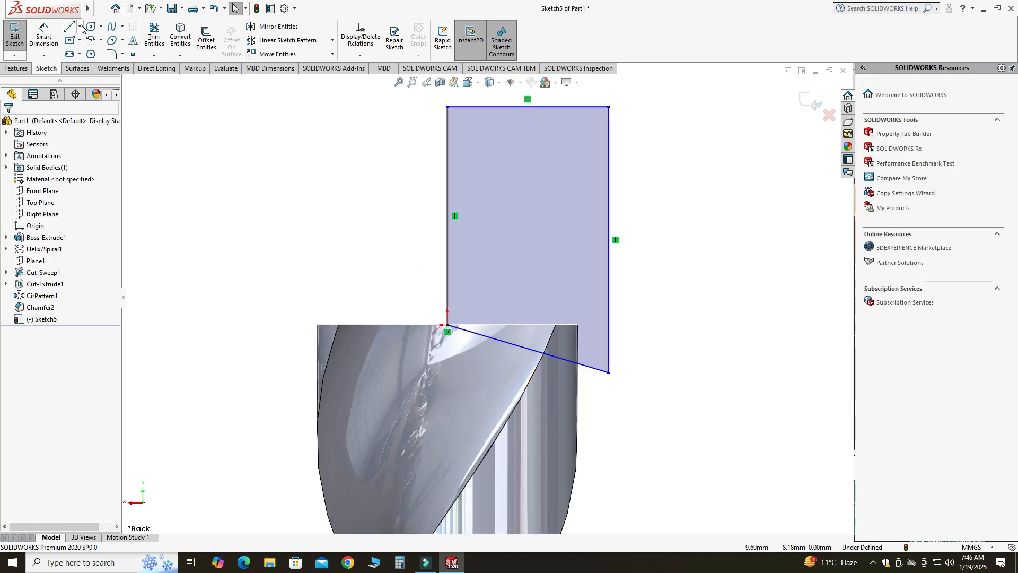
left_click(70, 25)
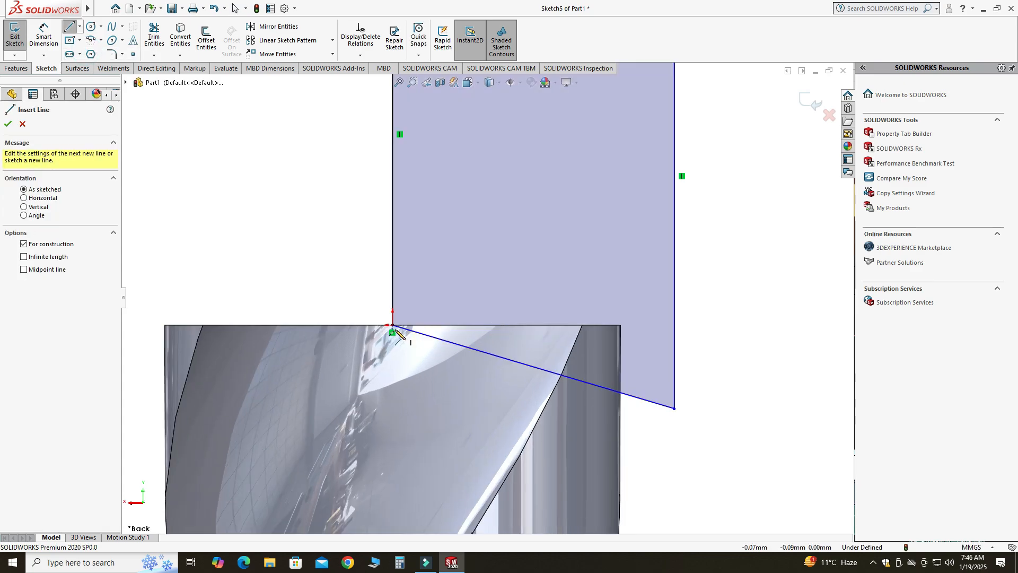
left_click(621, 324)
type("30")
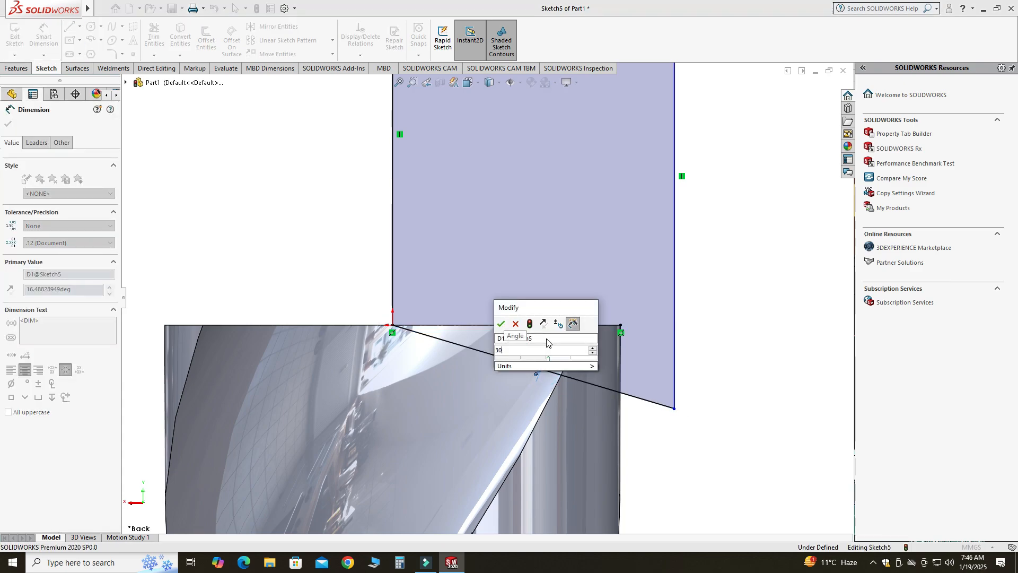
left_click(500, 324)
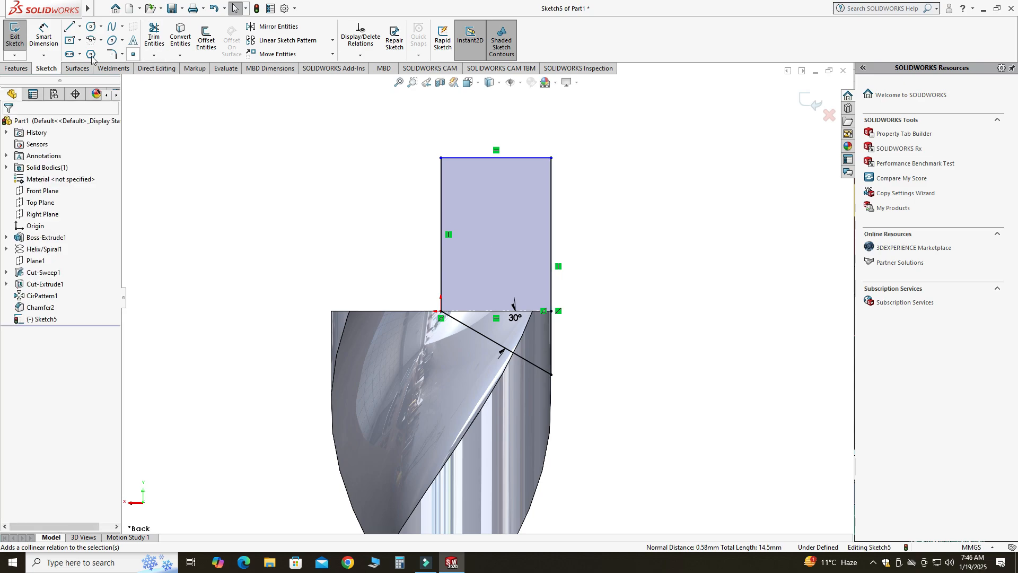
- Dimension the profile's left edge to 10 mm so Sketch5 is fully defined
left_click(440, 233)
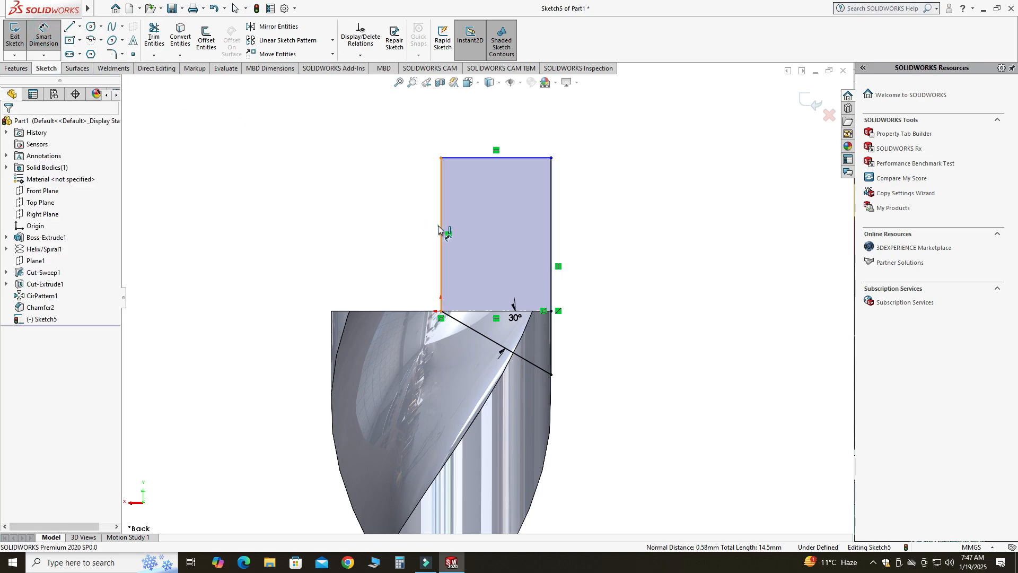
left_click(439, 234)
type("10")
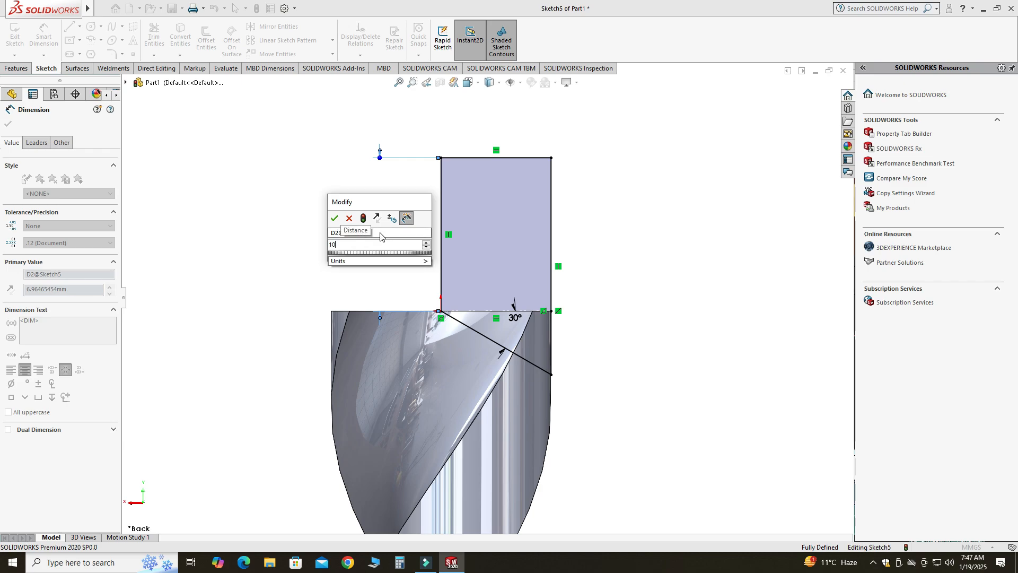
left_click(334, 217)
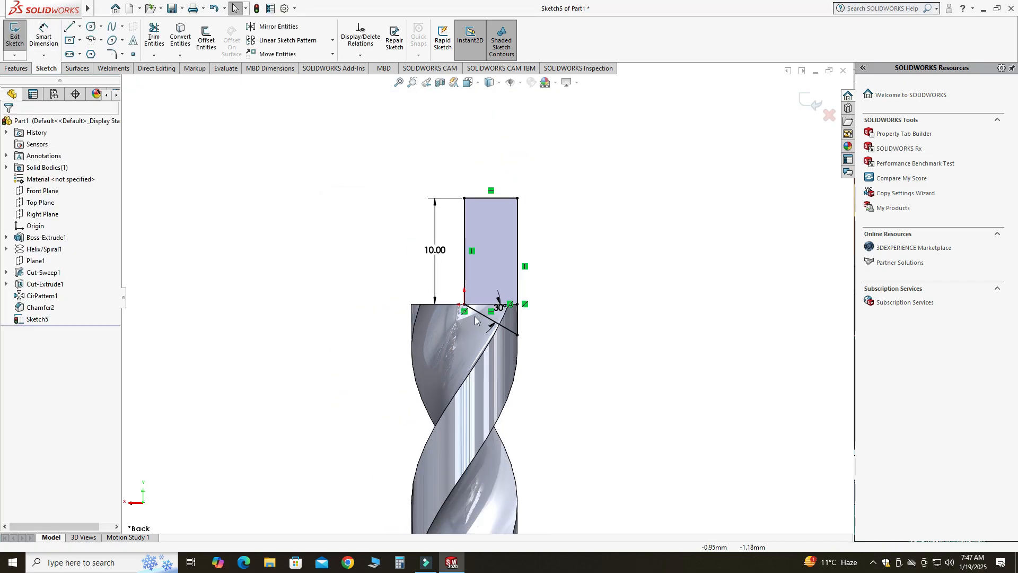
left_click(18, 68)
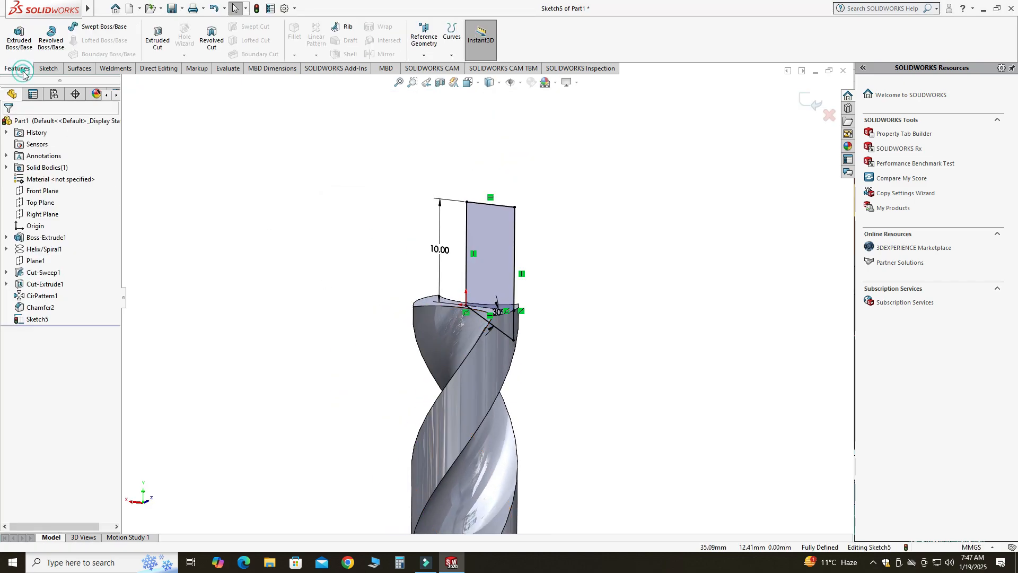
mouse_move(211, 38)
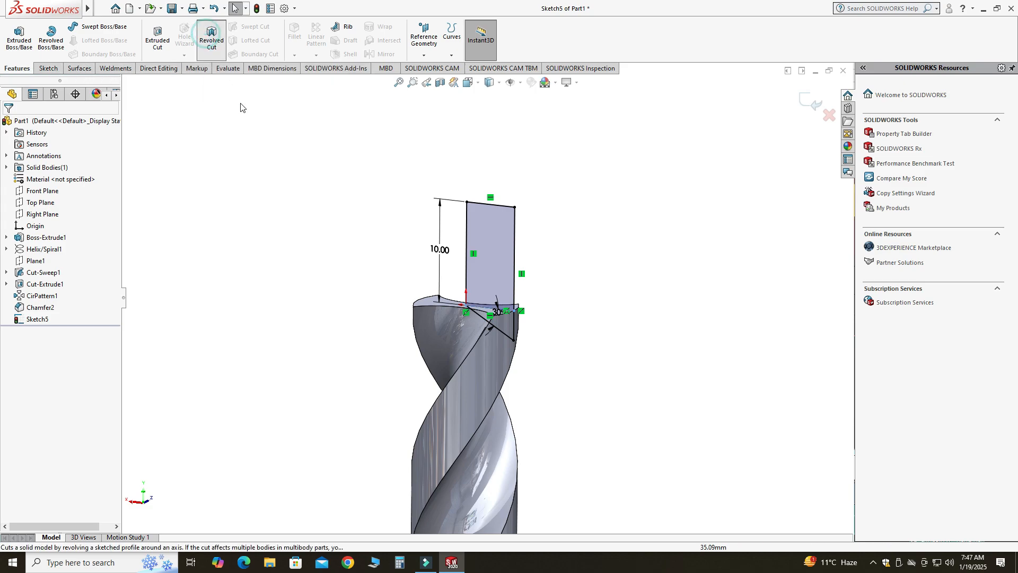
- Revolve-cut Sketch5 360° about its vertical edge Line5, forming the conical tip (Cut-Revolve1)
left_click(210, 37)
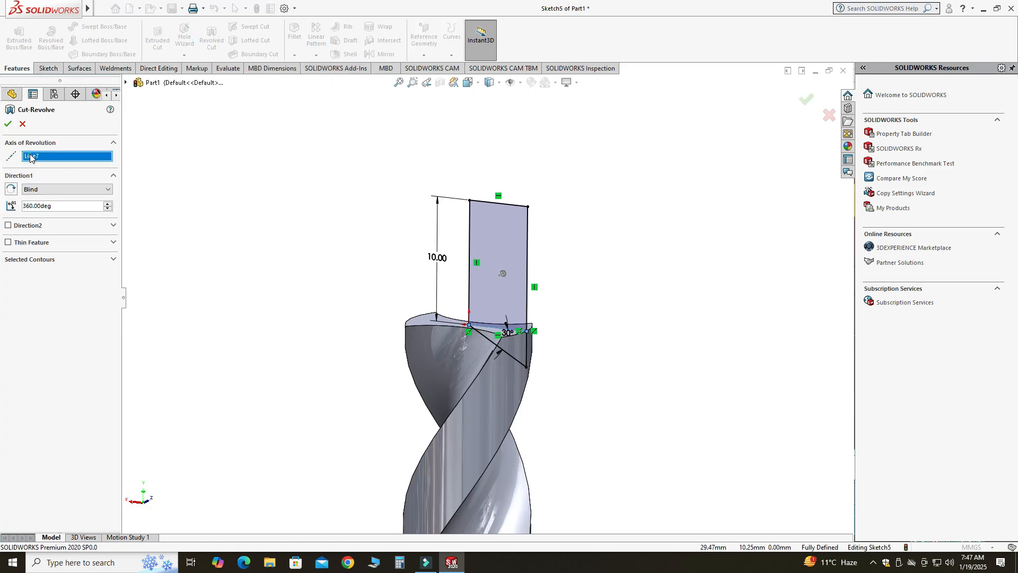
right_click(67, 155)
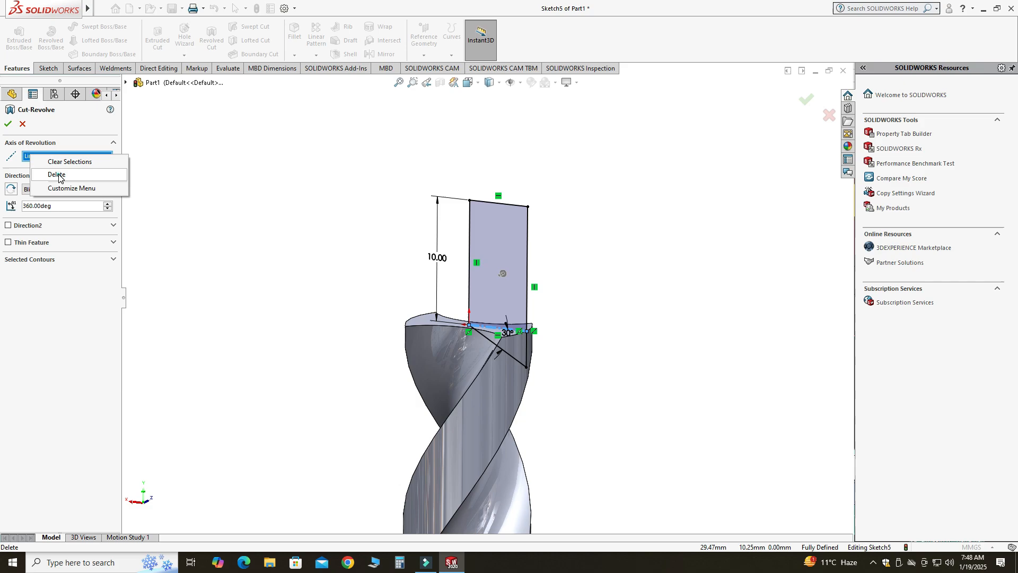
left_click(70, 161)
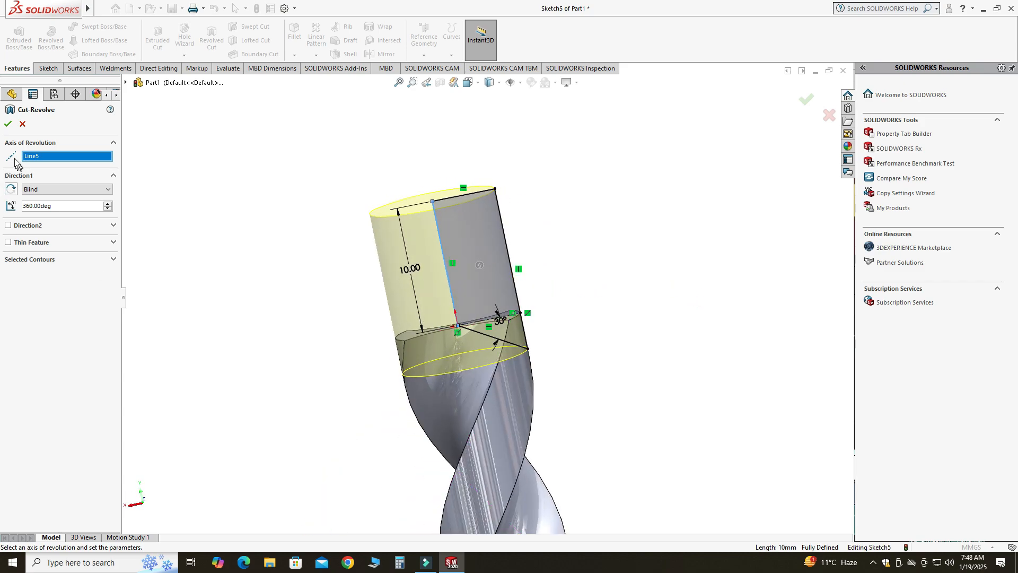
left_click(7, 123)
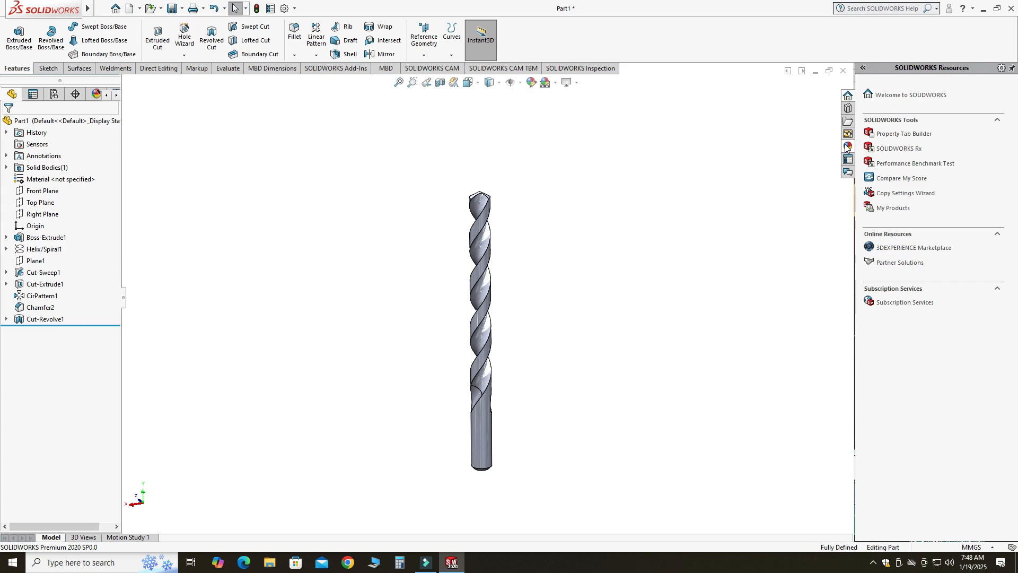
- Apply the polished brass appearance from Appearances > Metal to the whole drill bit
left_click(847, 133)
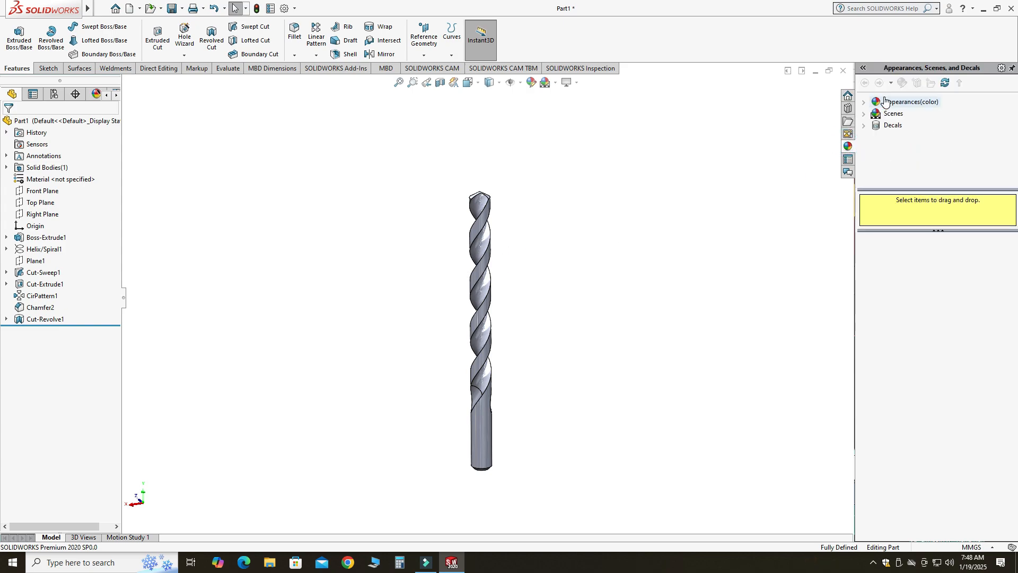
left_click(864, 102)
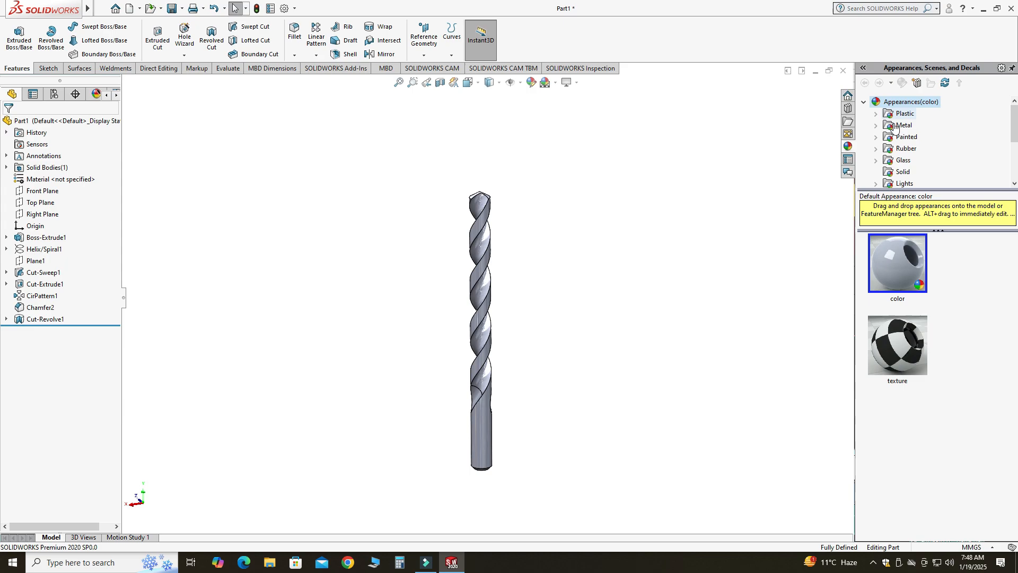
left_click(904, 125)
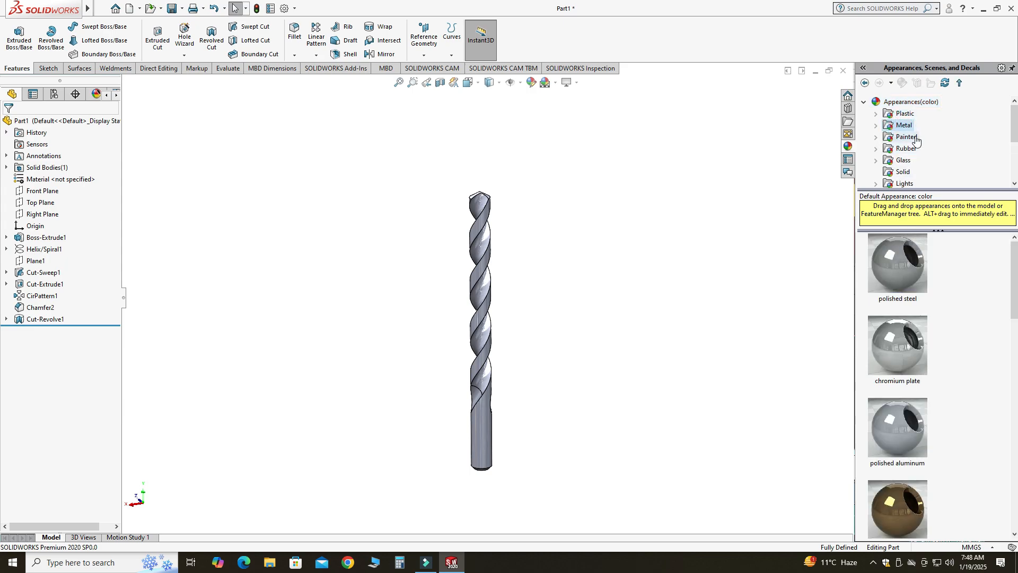
scroll("down", 3)
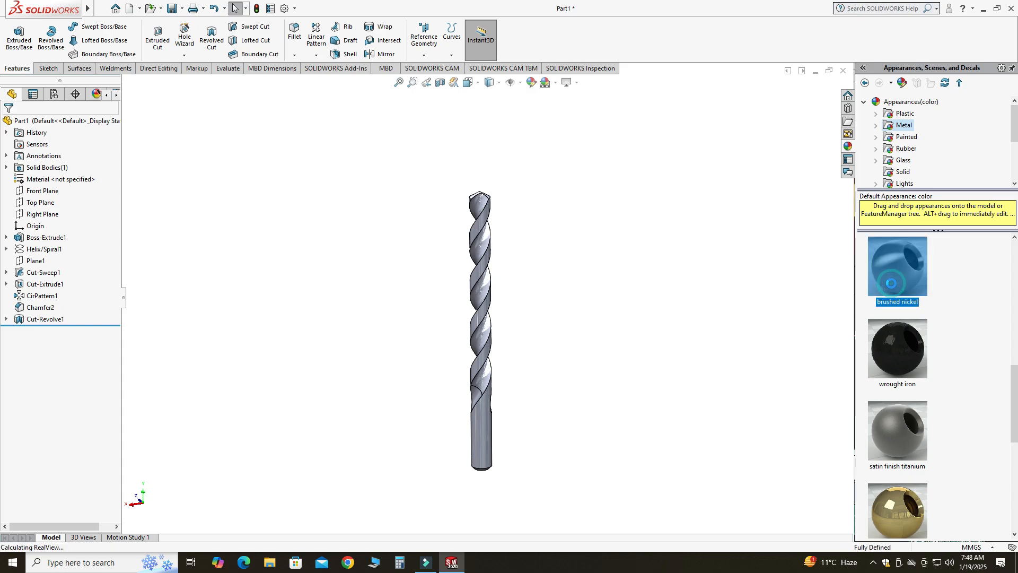
scroll("down", 3)
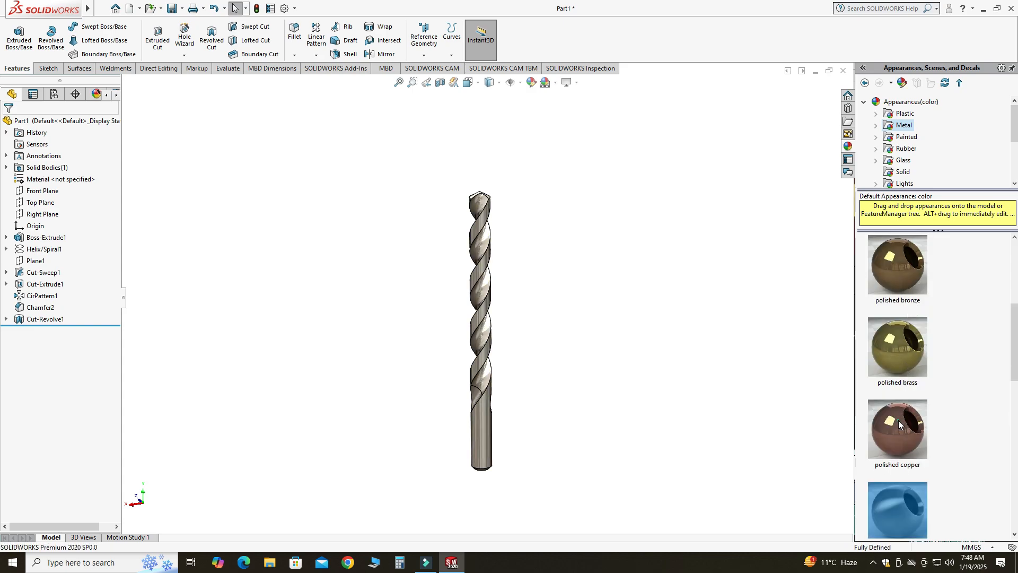
double_click(896, 346)
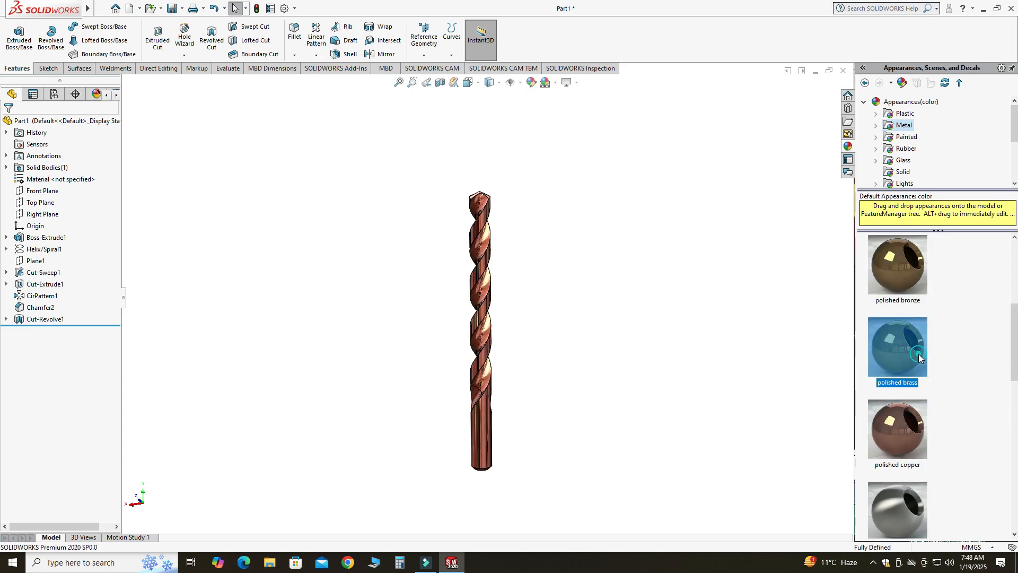